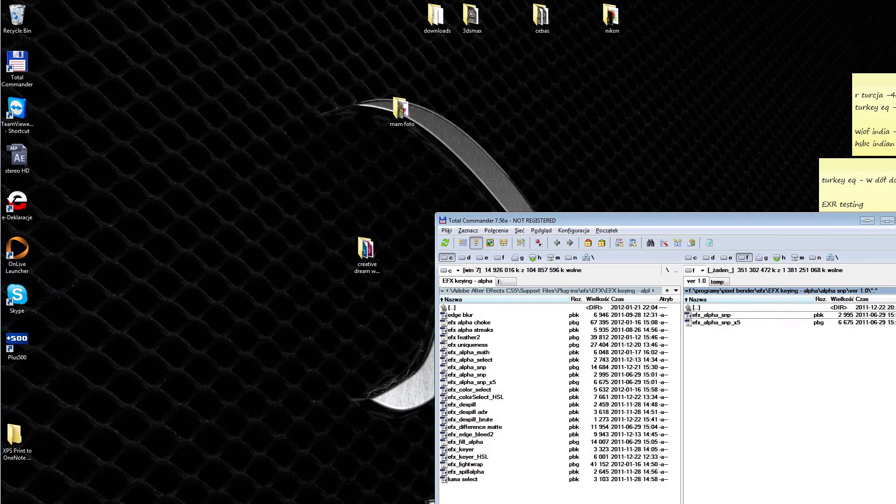
pyautogui.moveTo(640, 199)
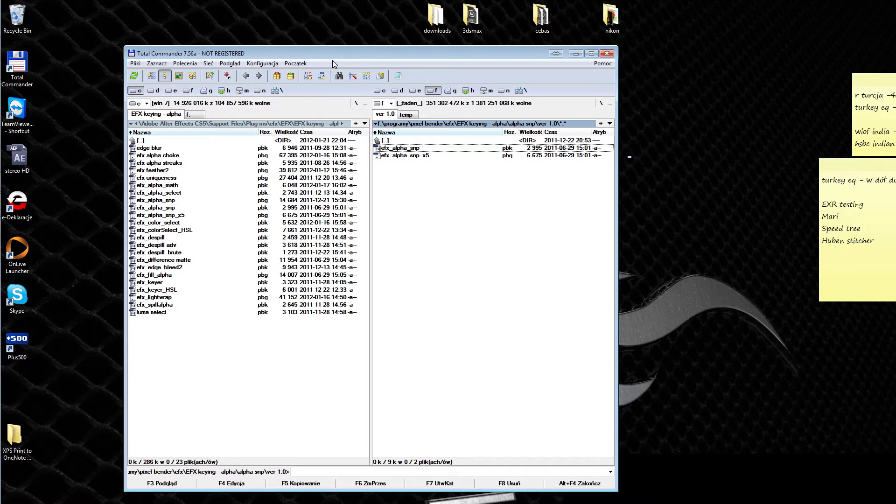
# - Enlarge Total Commander, go up to EFX and reopen the EFX keying - alpha plug-ins folder
pyautogui.click(151, 237)
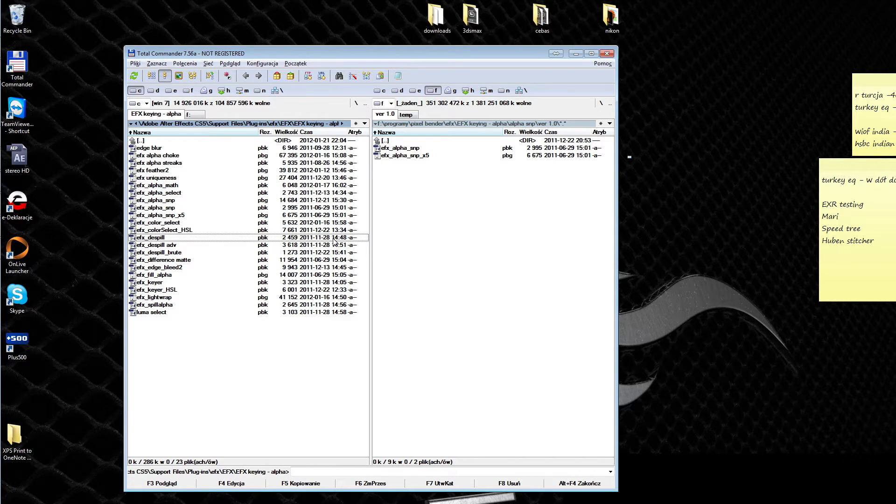
pyautogui.moveTo(334, 235)
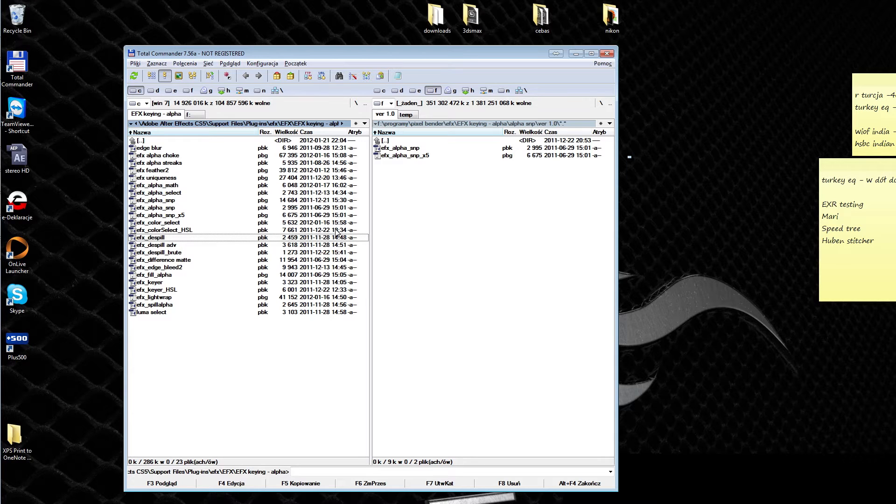
pyautogui.doubleClick(141, 140)
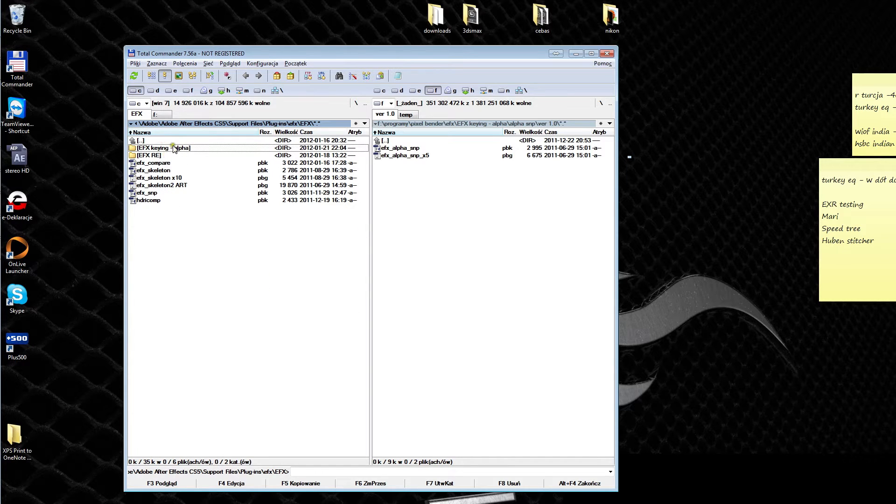
pyautogui.click(162, 149)
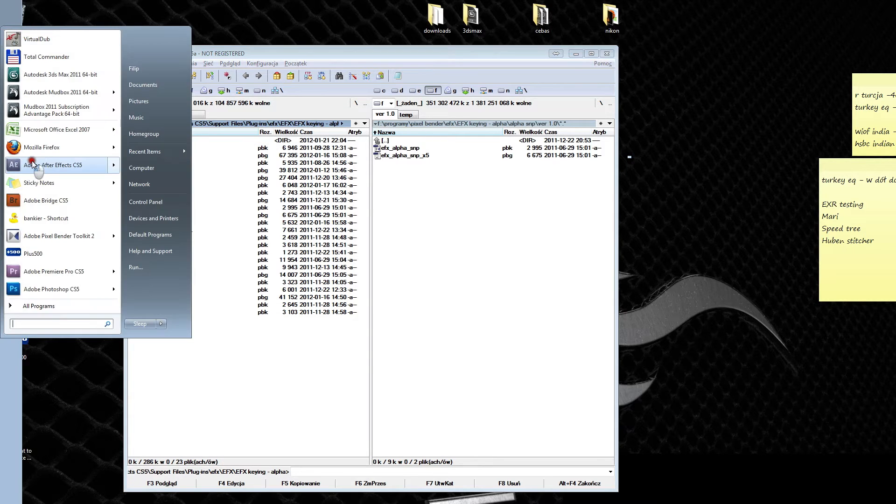
# - Launch After Effects CS5, accept the duplicate EFX Alpha S'n'P warning and dismiss the Welcome screen
pyautogui.click(52, 164)
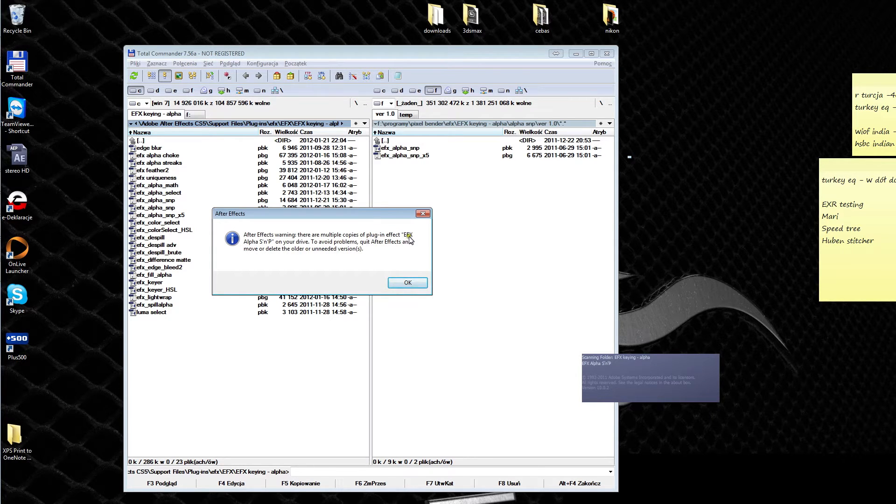
pyautogui.moveTo(279, 256)
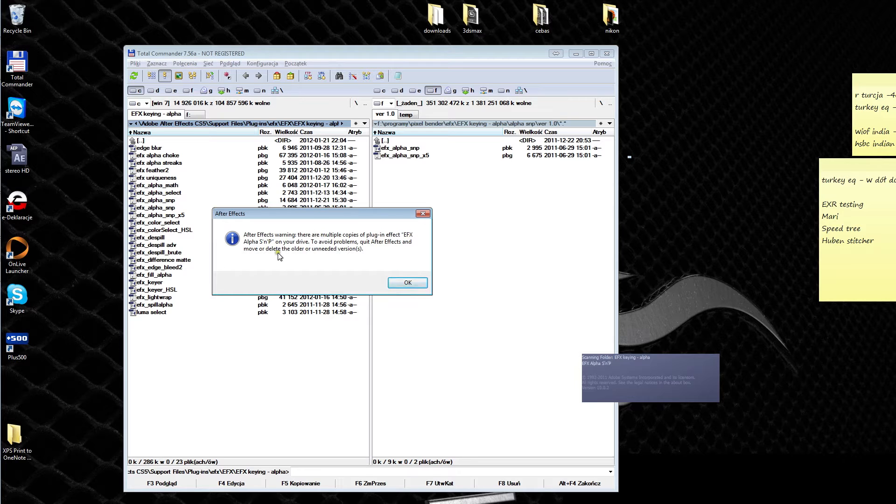
pyautogui.click(407, 282)
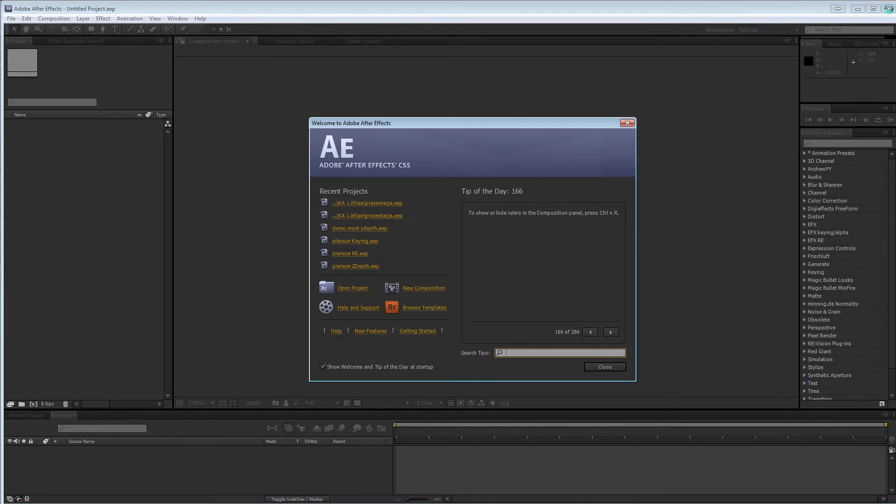
pyautogui.click(603, 366)
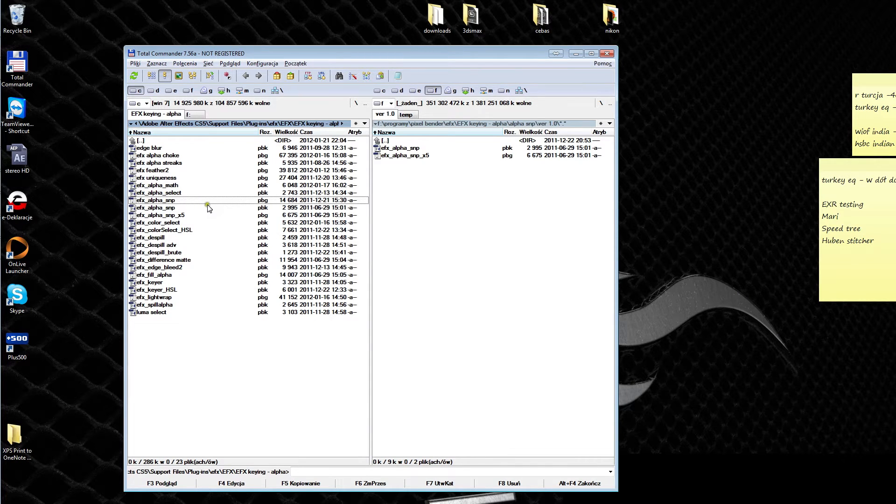
pyautogui.moveTo(261, 215)
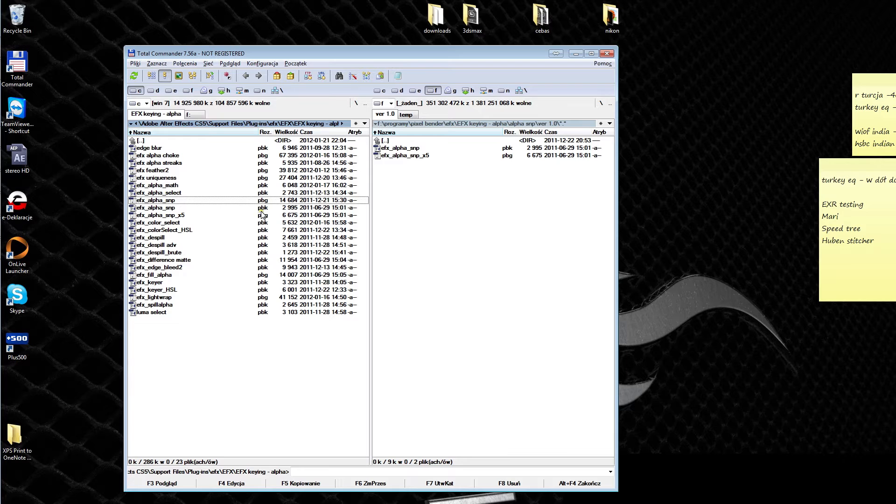
pyautogui.moveTo(250, 217)
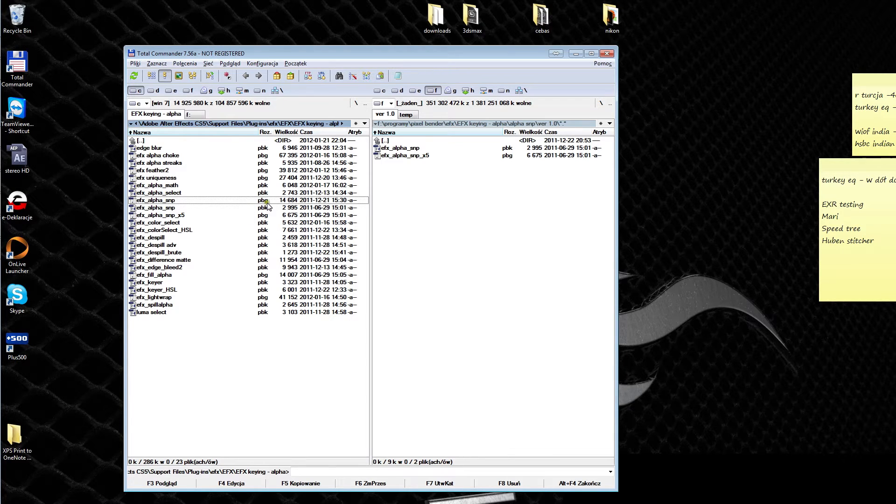
pyautogui.moveTo(266, 212)
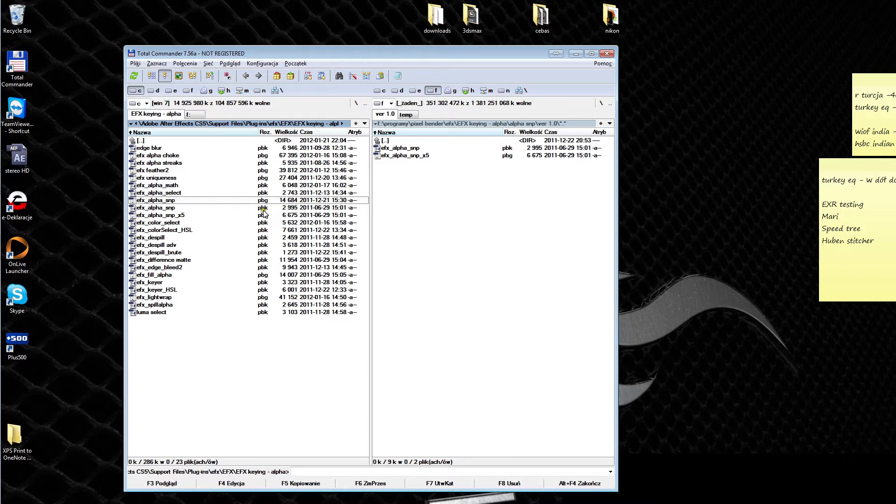
pyautogui.moveTo(253, 214)
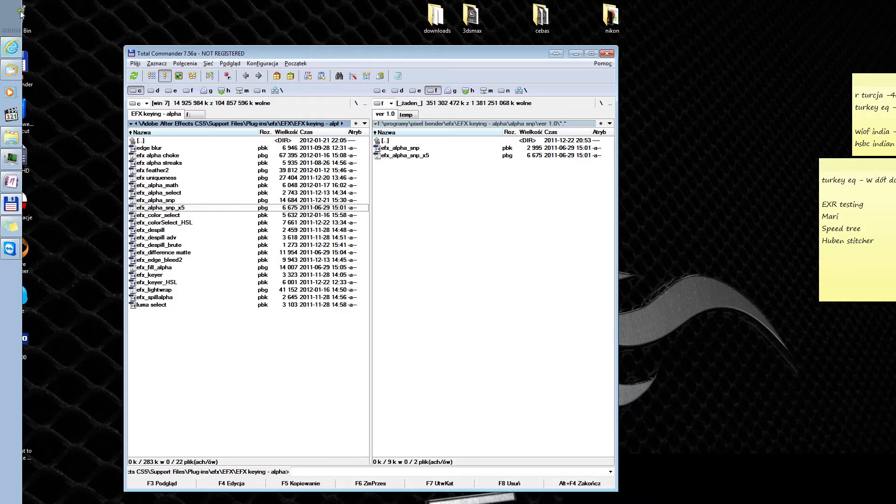
# - Relaunch After Effects after the duplicate efx_alpha_snp.pbk file was deleted
pyautogui.click(11, 14)
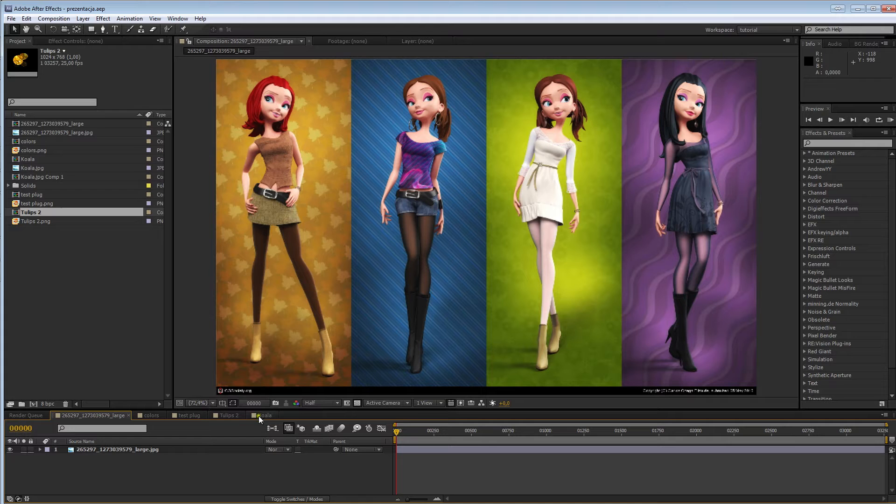
# - In the test plug composition, raise EFX Alpha S'n'P similar neighbours on test plug.png to 3.00
pyautogui.click(184, 414)
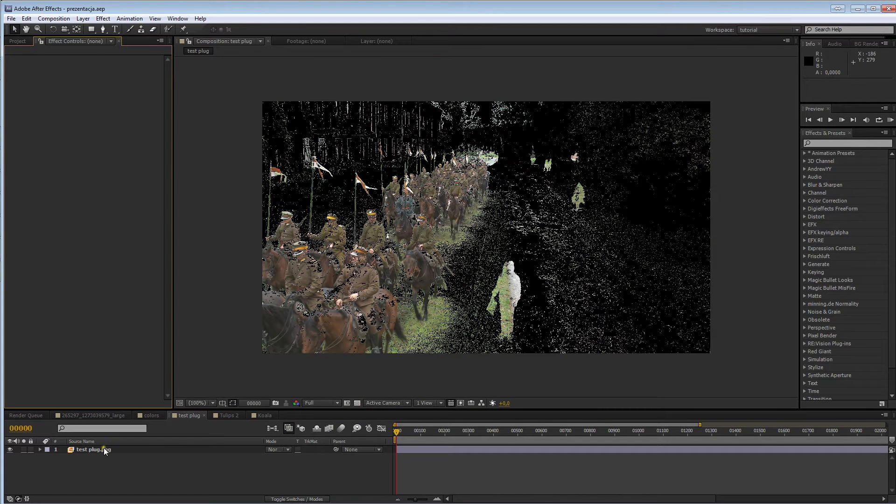
pyautogui.click(92, 449)
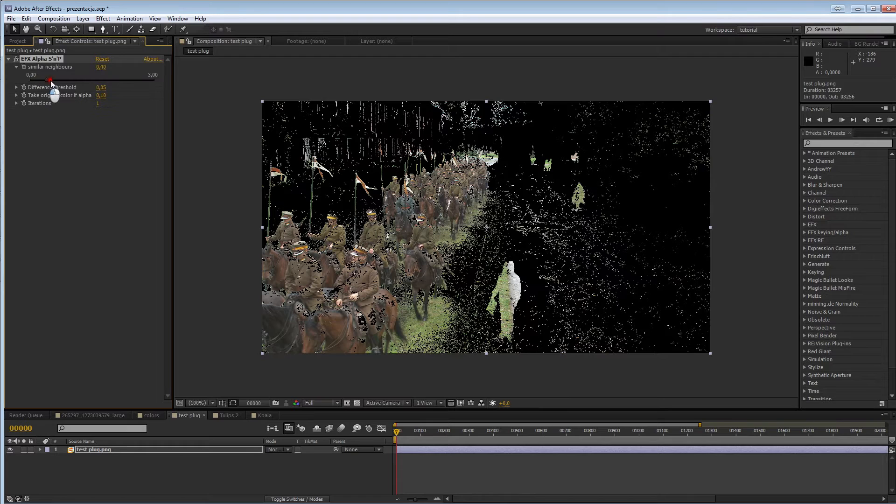
pyautogui.moveTo(50, 81); pyautogui.dragTo(144, 81)
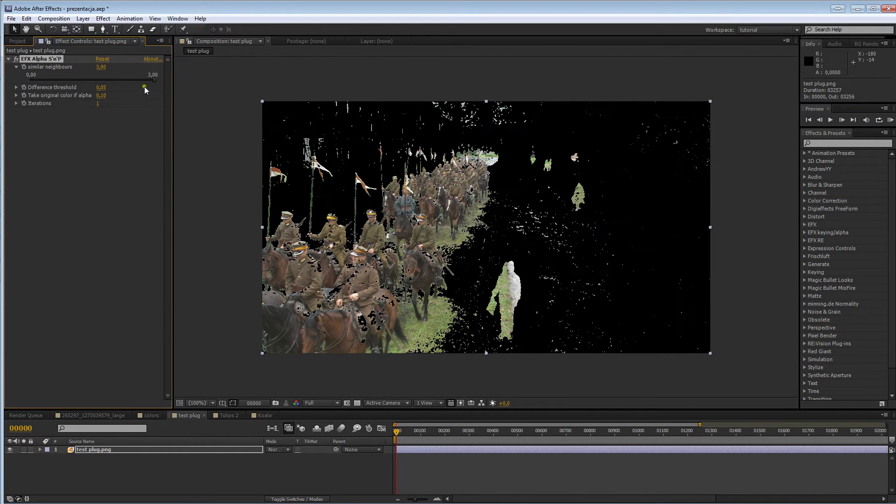
pyautogui.moveTo(176, 198)
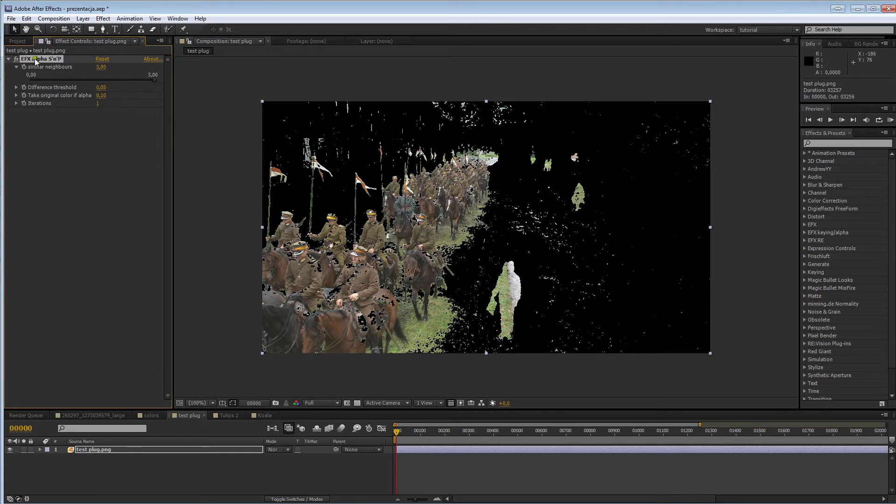
pyautogui.moveTo(119, 111)
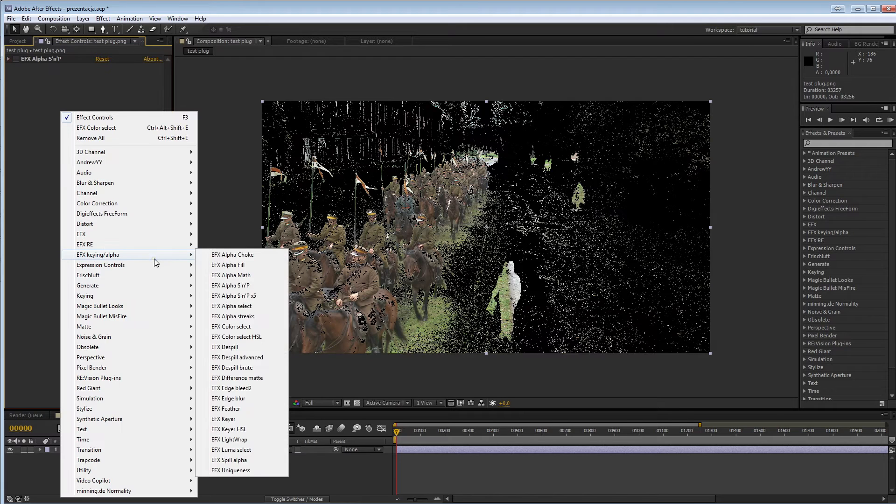
pyautogui.moveTo(241, 296)
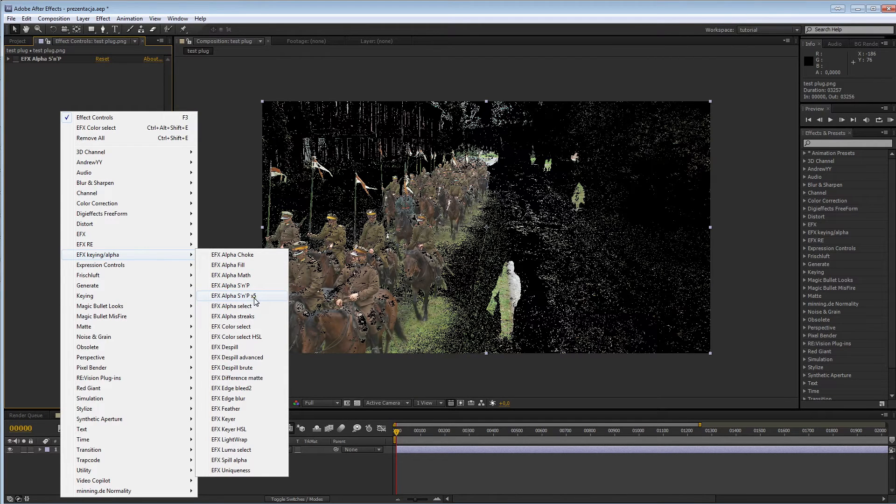
# - Try EFX Alpha S'n'P Iterations at 20, then return it to 1 and move to the 265297_large composition
pyautogui.click(234, 296)
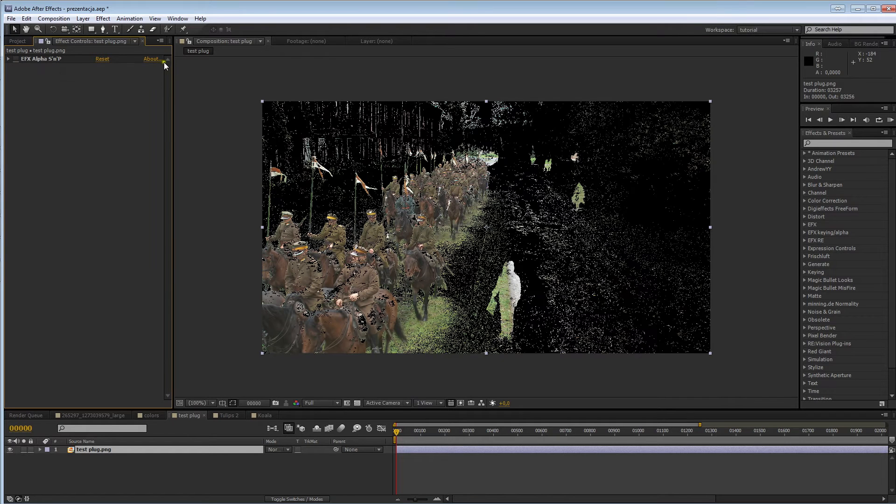
pyautogui.click(8, 59)
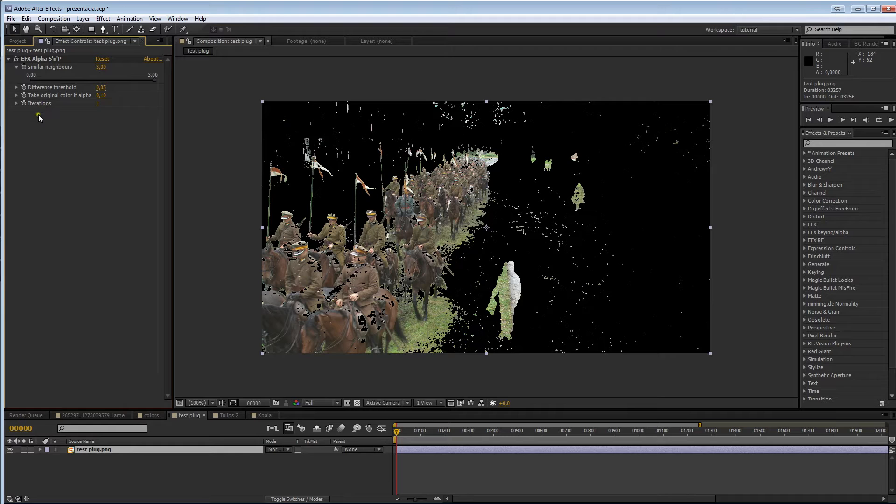
pyautogui.click(17, 104)
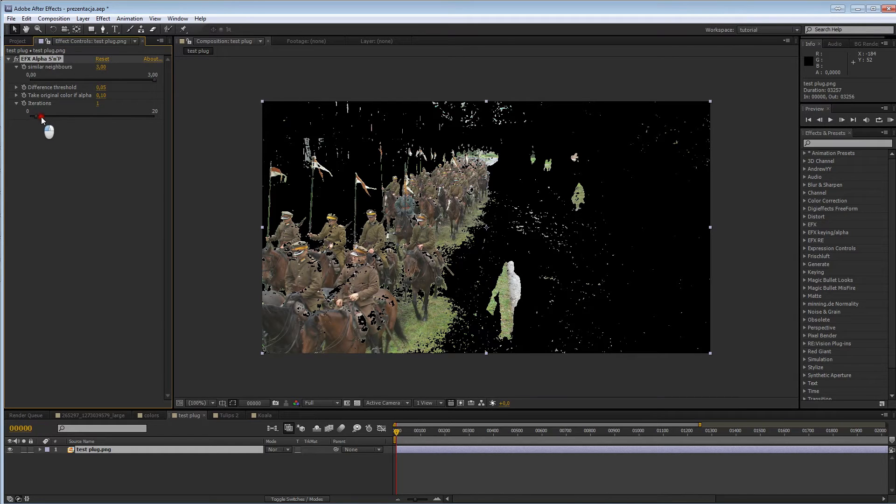
pyautogui.moveTo(41, 115); pyautogui.dragTo(167, 116)
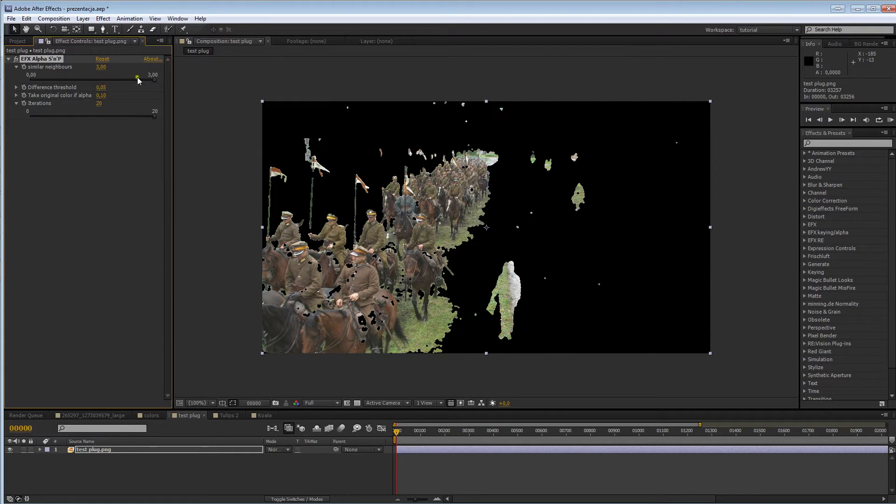
pyautogui.moveTo(112, 223)
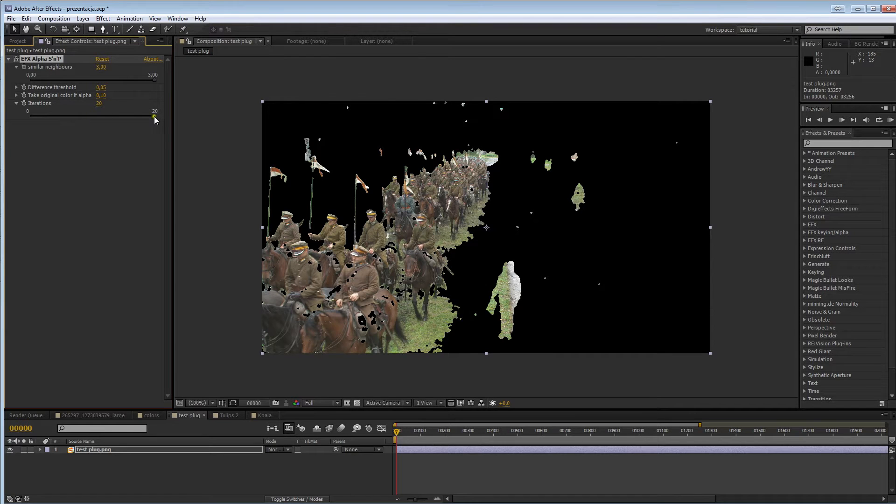
pyautogui.moveTo(154, 118); pyautogui.dragTo(34, 115)
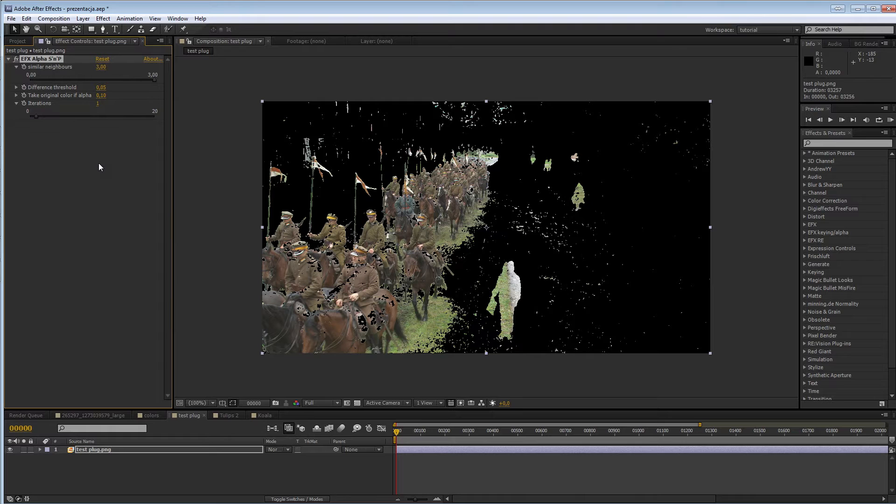
pyautogui.moveTo(91, 171)
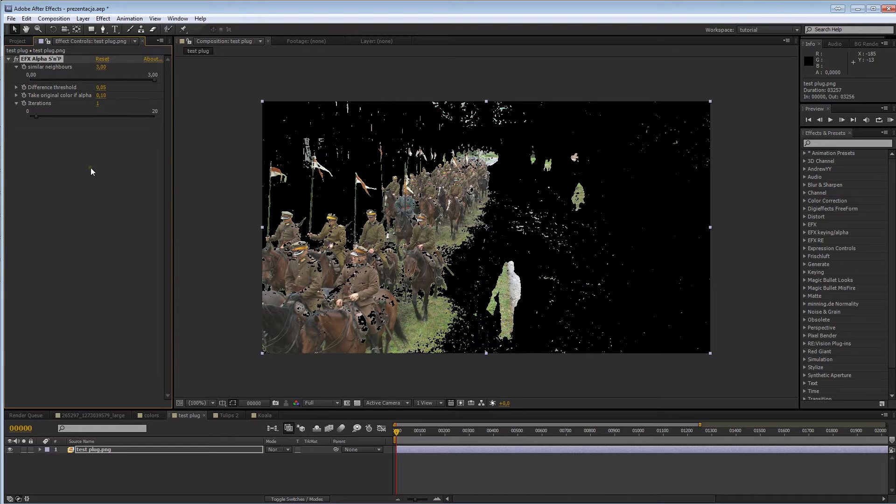
pyautogui.click(92, 415)
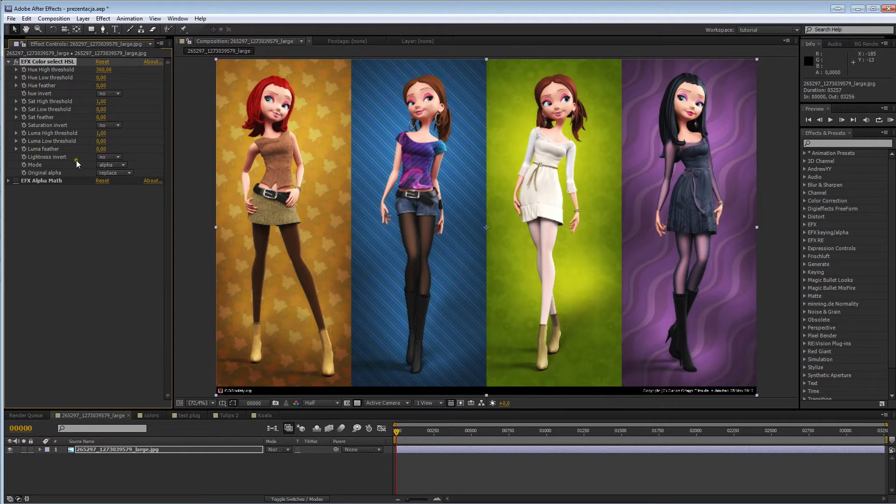
# - Reveal the EFX Color select HSL hue thresholds and test lowering hue high, restoring it to 360
pyautogui.click(16, 69)
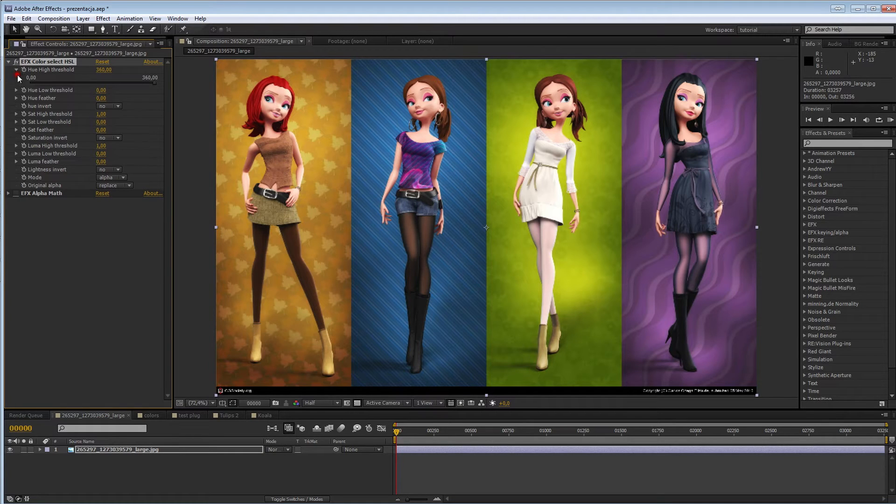
pyautogui.click(16, 89)
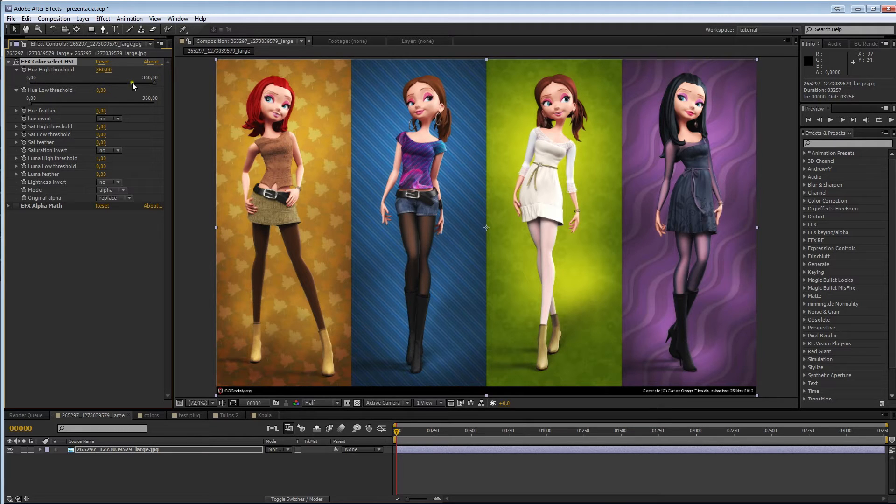
pyautogui.moveTo(132, 86); pyautogui.dragTo(128, 85)
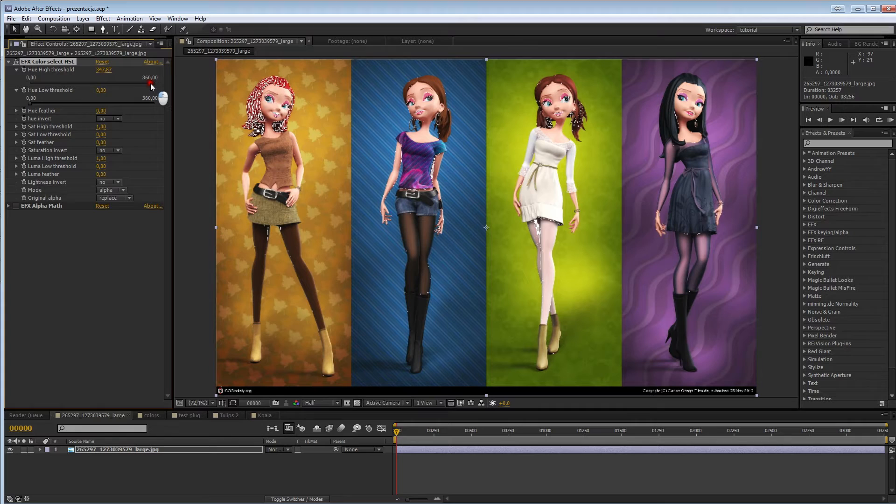
pyautogui.moveTo(156, 83); pyautogui.dragTo(169, 83)
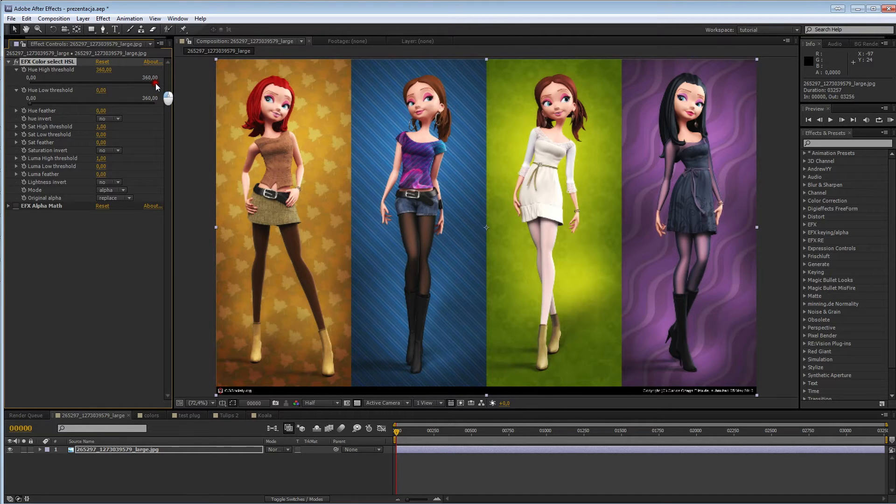
pyautogui.moveTo(152, 98); pyautogui.dragTo(151, 98)
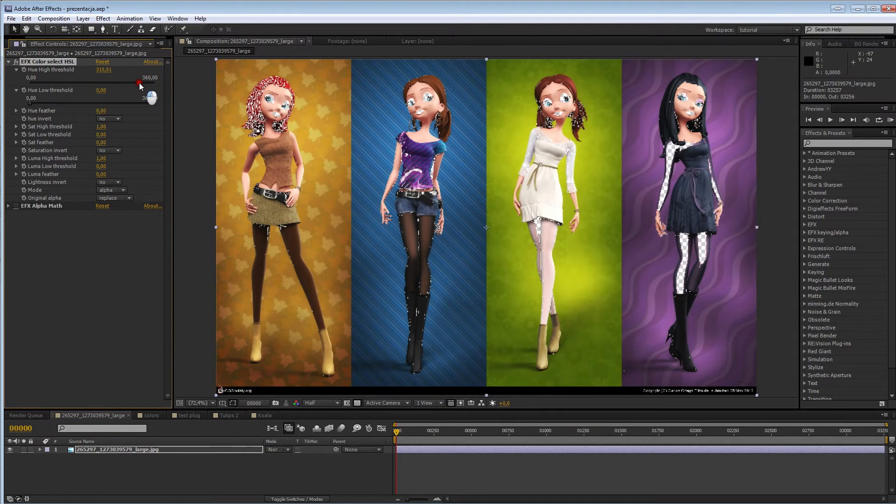
pyautogui.moveTo(139, 85); pyautogui.dragTo(136, 85)
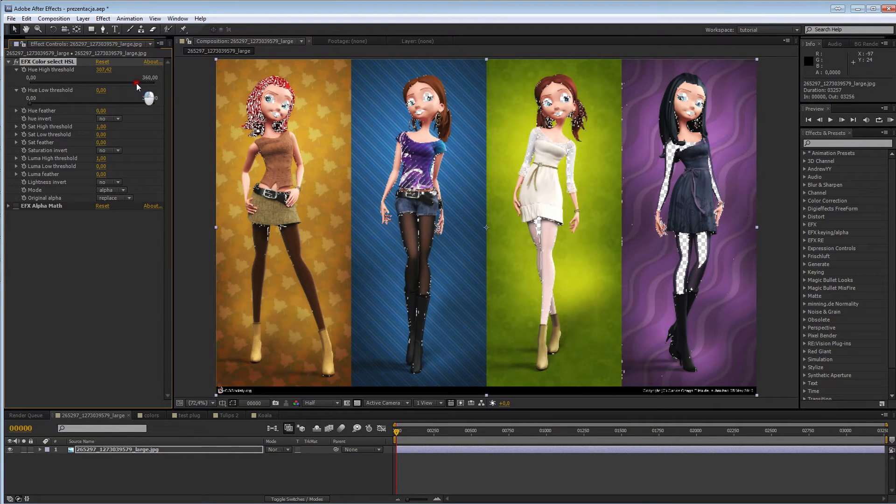
pyautogui.moveTo(137, 84); pyautogui.dragTo(159, 84)
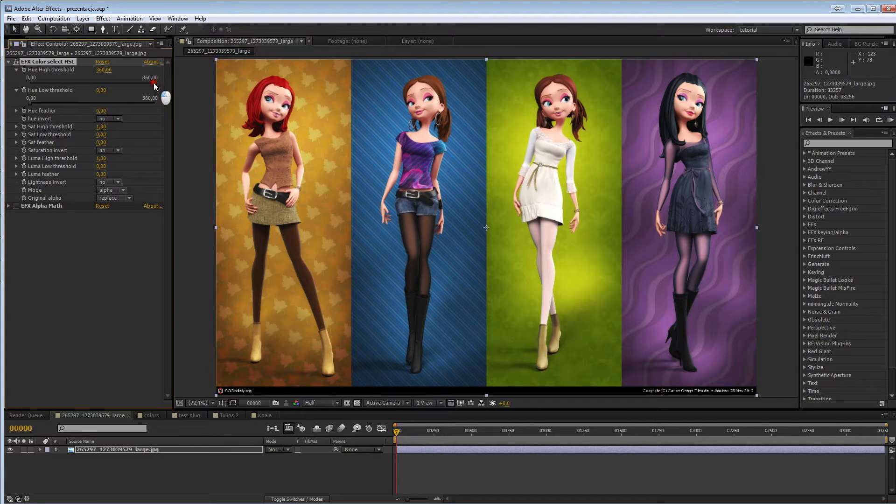
# - Narrow the hue range to about 2.7-202 and set hue invert to yes
pyautogui.moveTo(153, 83); pyautogui.dragTo(132, 87)
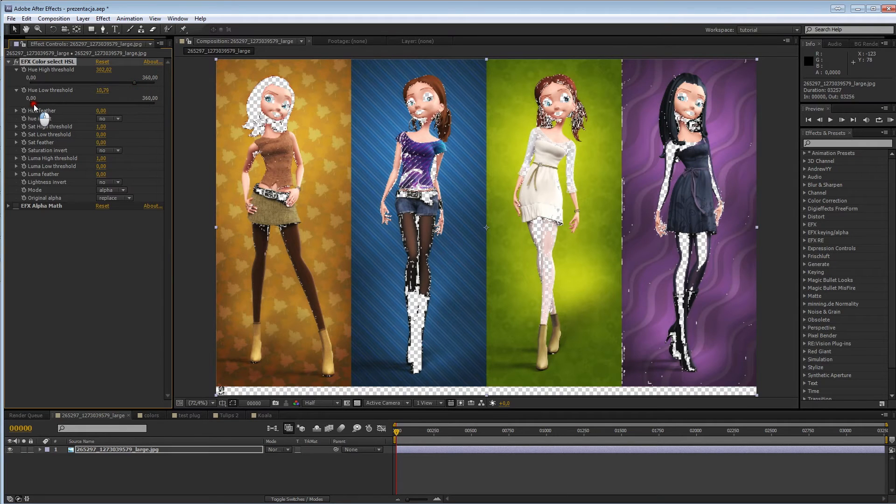
pyautogui.moveTo(102, 90); pyautogui.dragTo(98, 90)
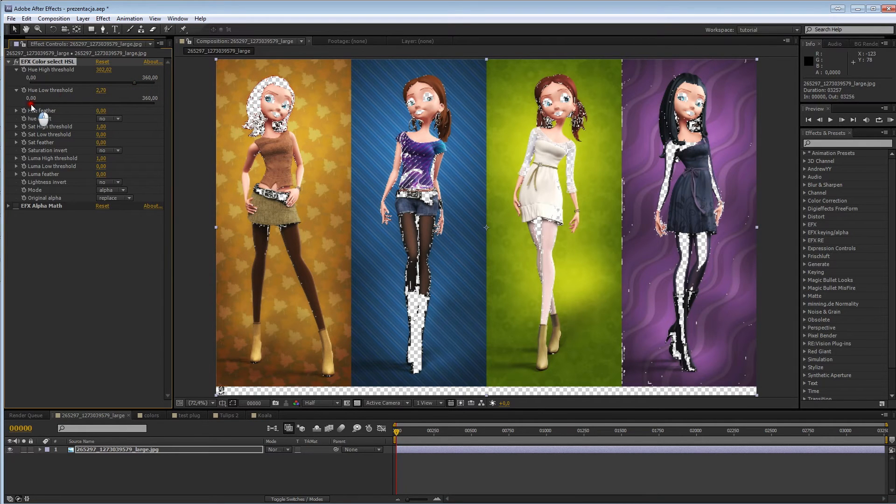
pyautogui.moveTo(145, 83); pyautogui.dragTo(106, 83)
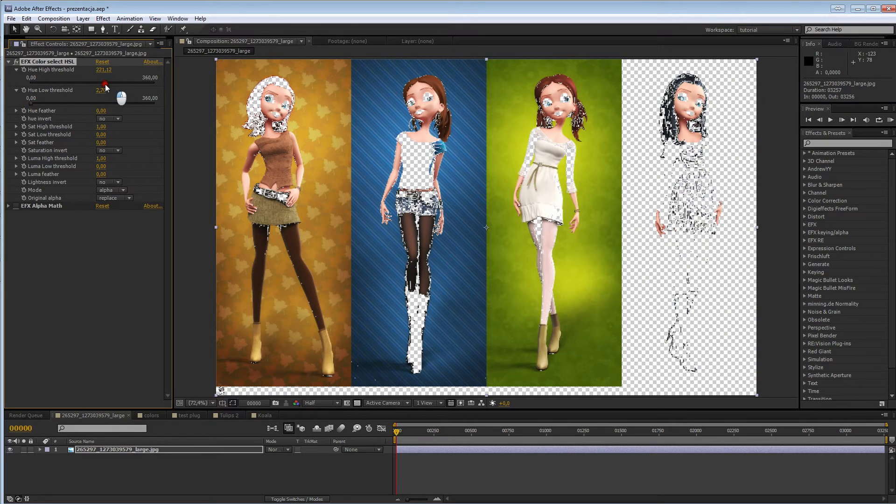
pyautogui.click(109, 119)
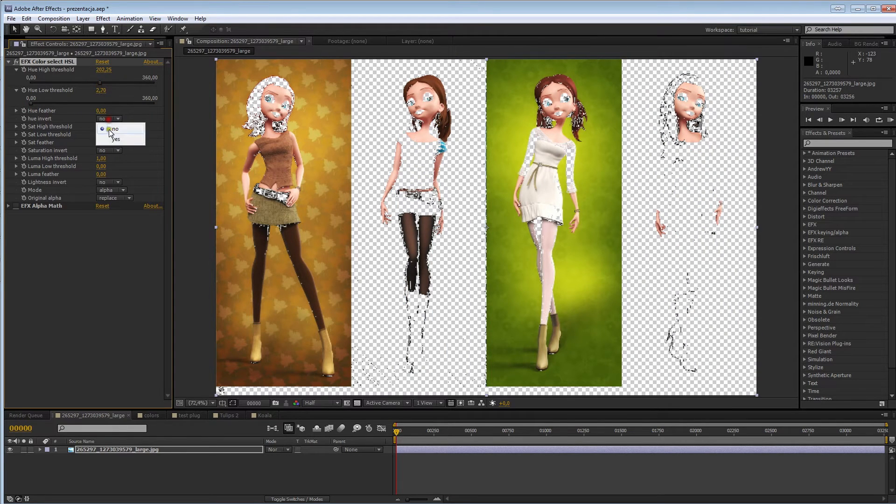
pyautogui.click(116, 138)
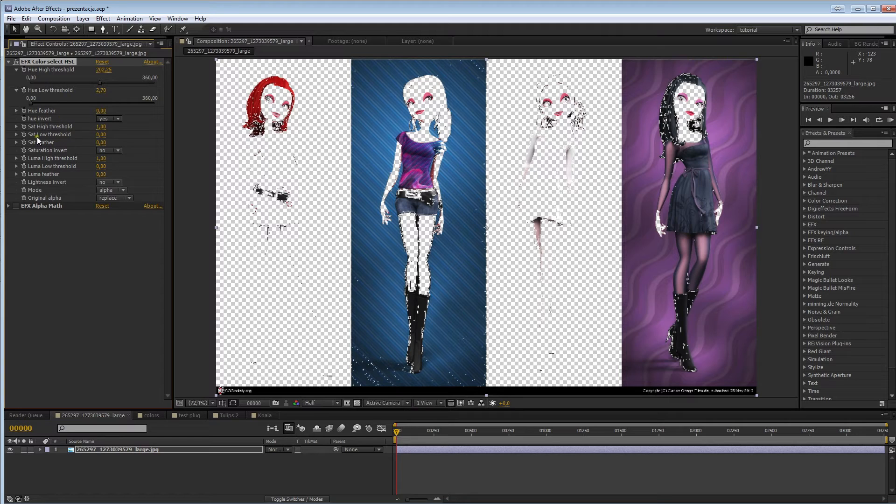
pyautogui.moveTo(55, 173)
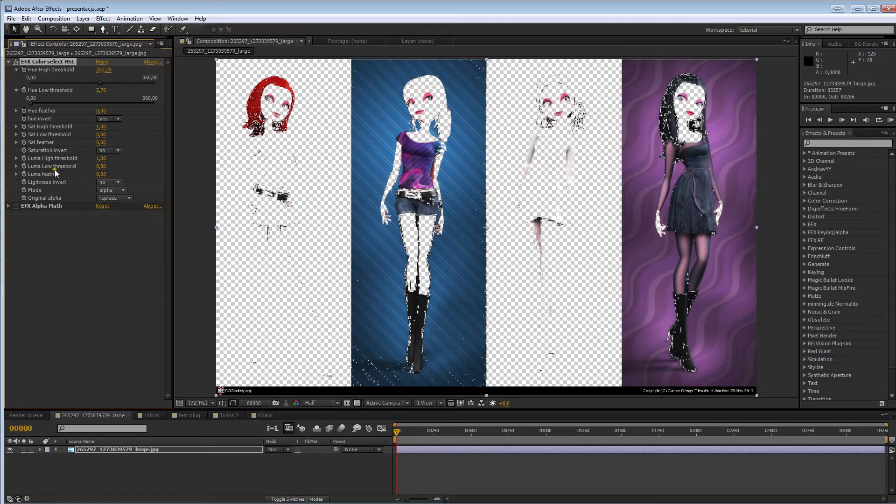
pyautogui.moveTo(64, 172)
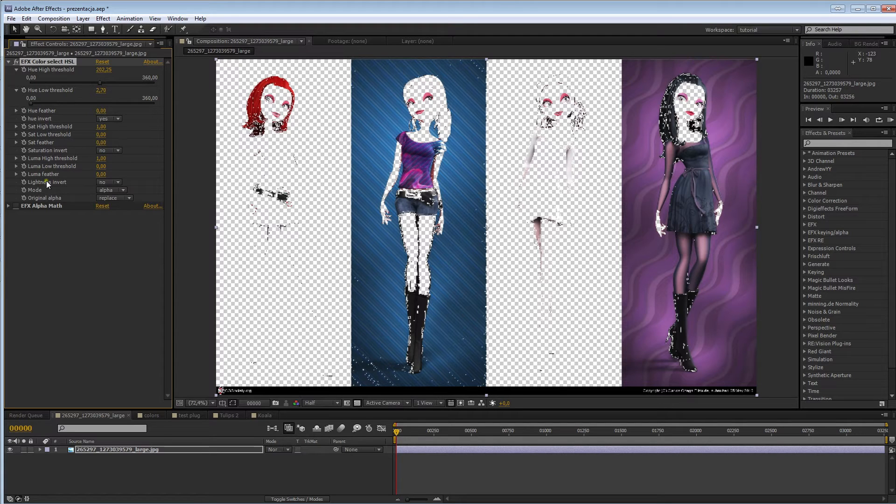
pyautogui.moveTo(98, 135)
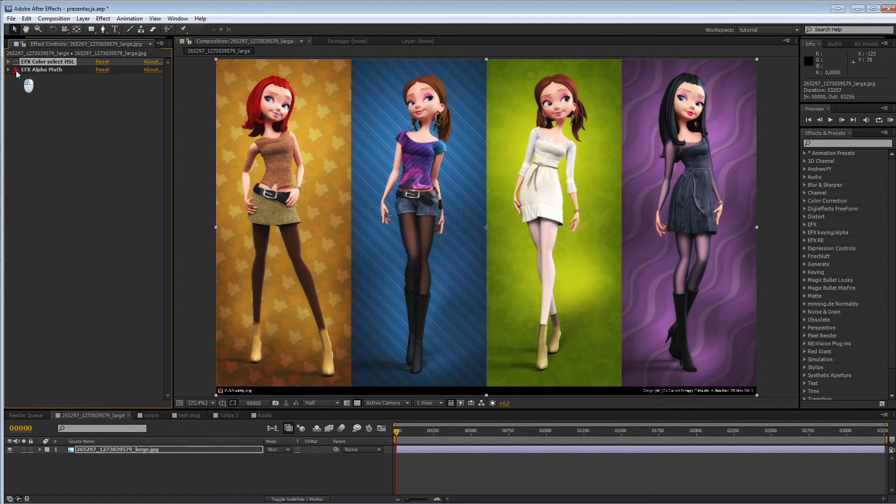
# - Disable EFX Color select HSL and expose the EFX Alpha Math operation choices
pyautogui.click(8, 70)
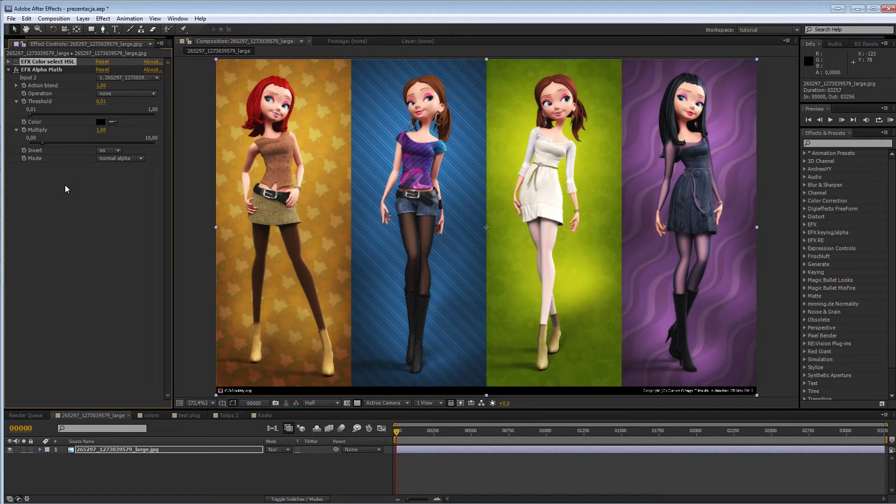
pyautogui.click(126, 94)
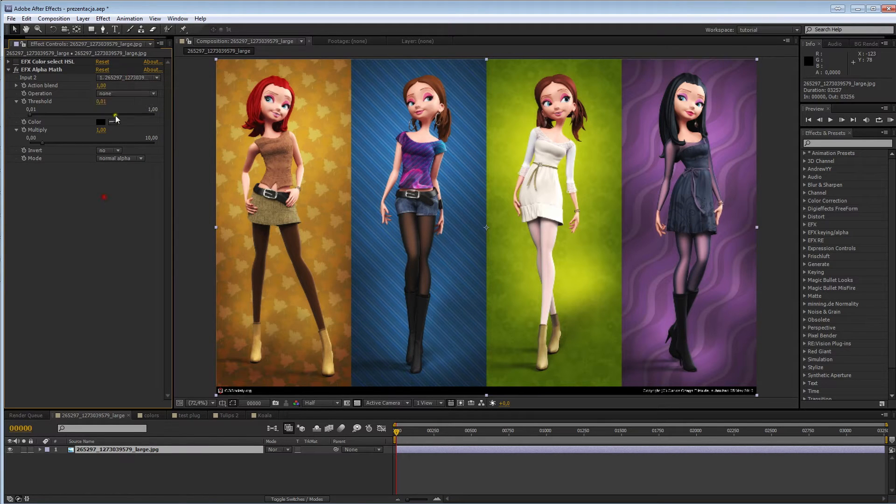
pyautogui.click(126, 94)
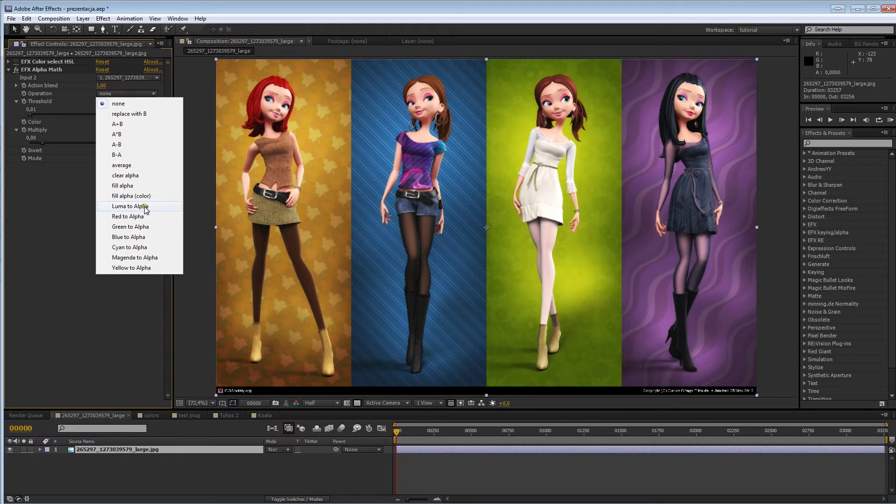
# - Set EFX Alpha Math to Luma to Alpha with Threshold 0.31 and Multiply about 2.32, then move to the colors composition
pyautogui.click(128, 205)
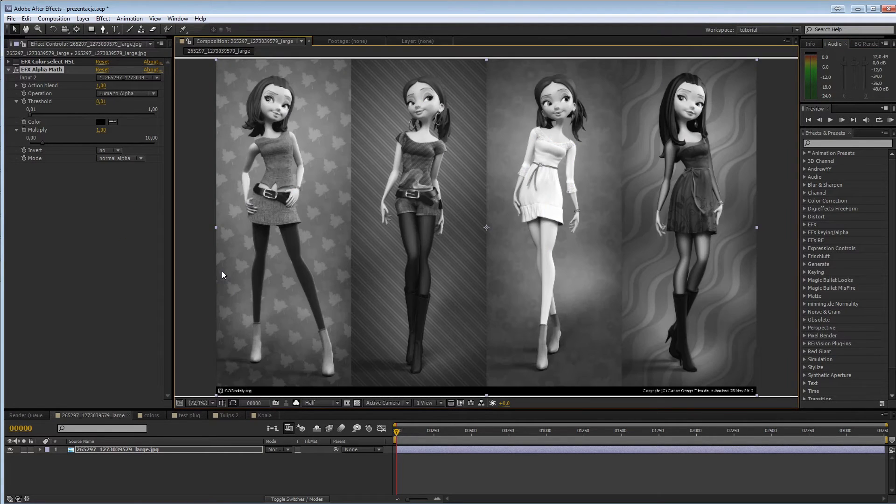
pyautogui.moveTo(366, 180)
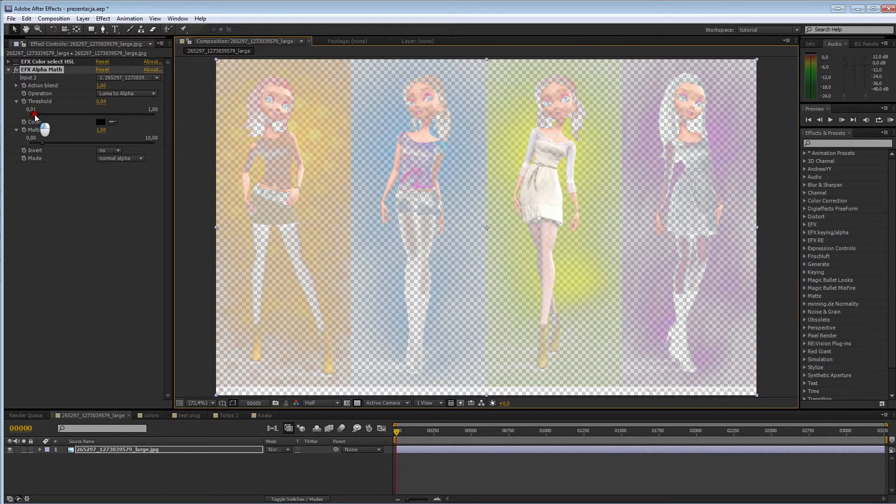
pyautogui.moveTo(35, 113); pyautogui.dragTo(60, 113)
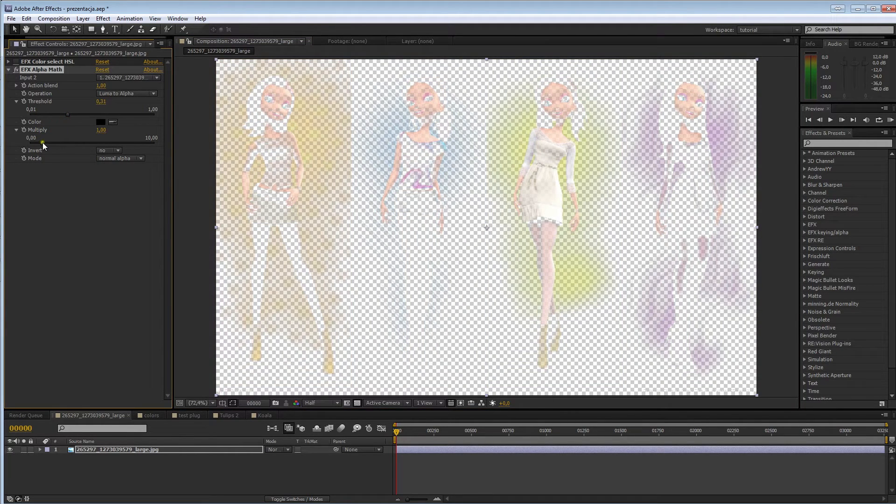
pyautogui.moveTo(43, 143); pyautogui.dragTo(65, 143)
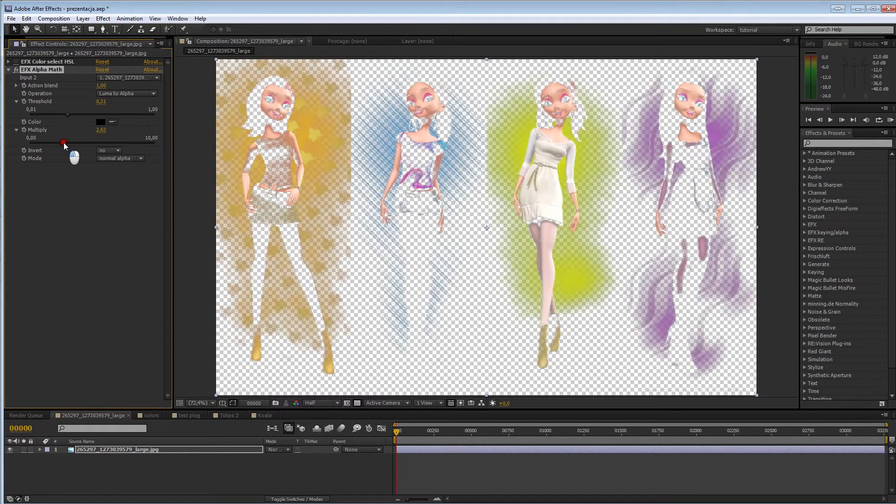
pyautogui.moveTo(63, 143); pyautogui.dragTo(67, 143)
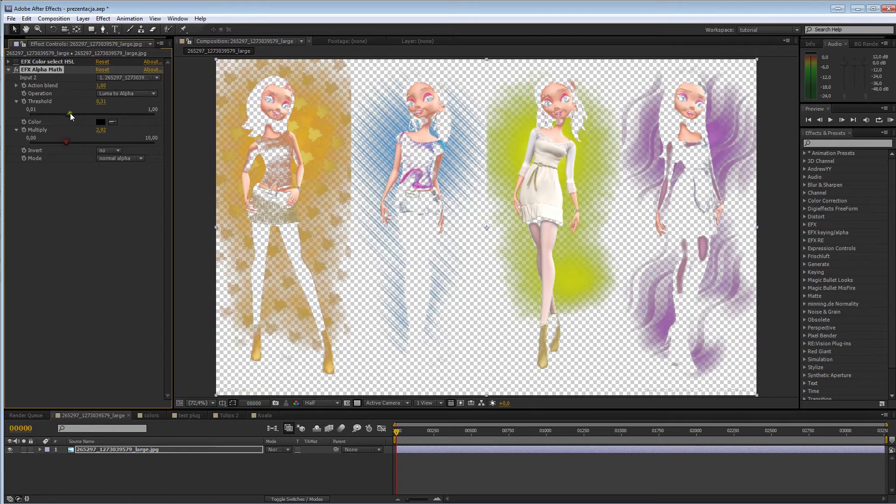
pyautogui.click(126, 93)
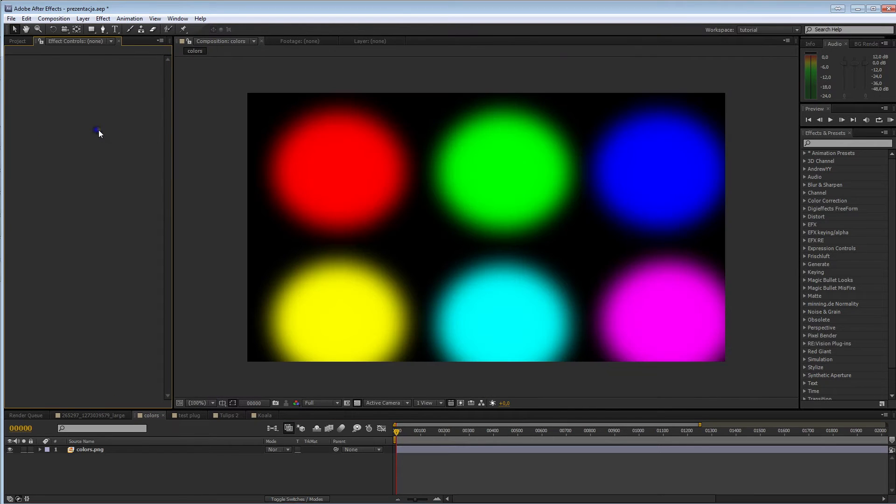
# - On colors.png, cycle EFX Alpha Math through Green, Blue, Cyan and Yellow to Alpha, keeping only the yellow circle
pyautogui.click(90, 449)
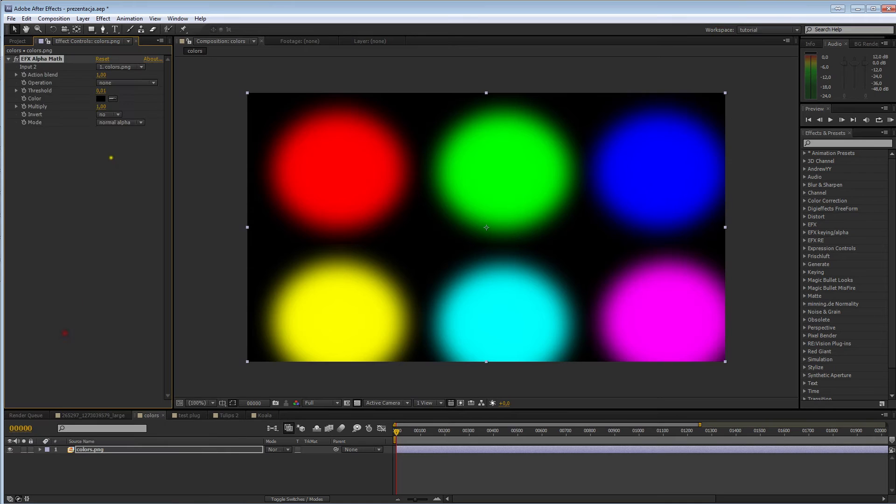
pyautogui.moveTo(95, 154)
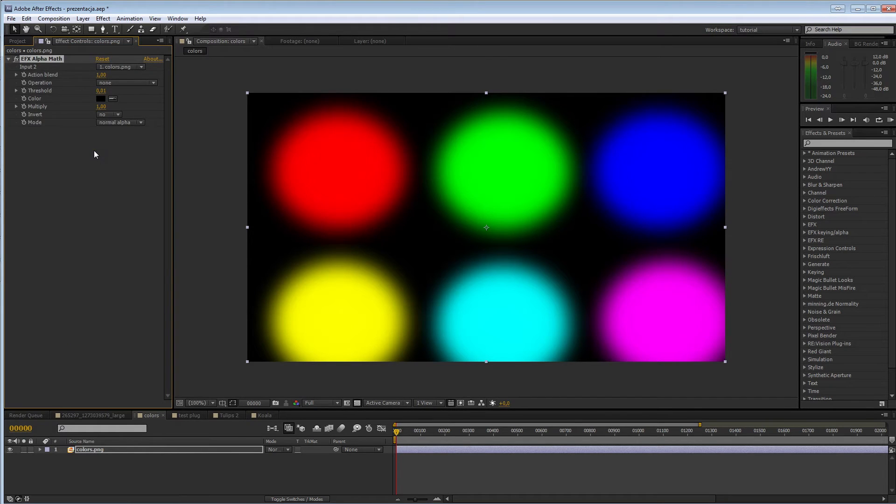
pyautogui.moveTo(18, 66)
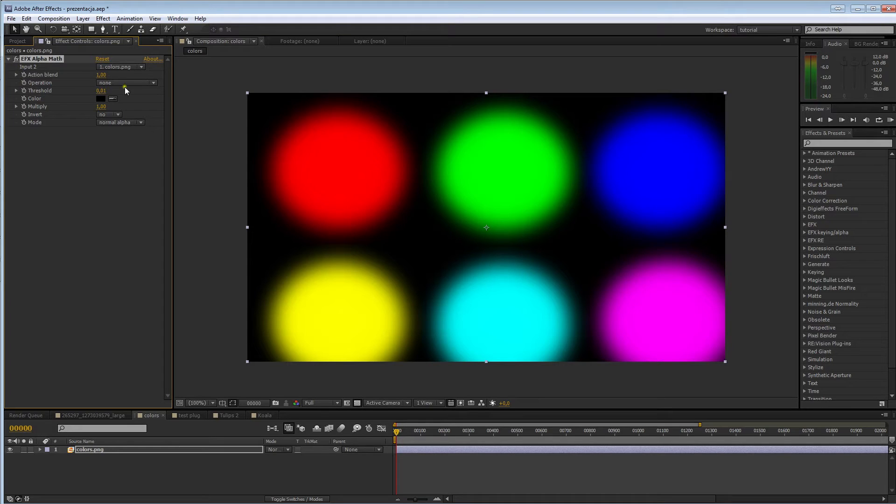
pyautogui.click(121, 83)
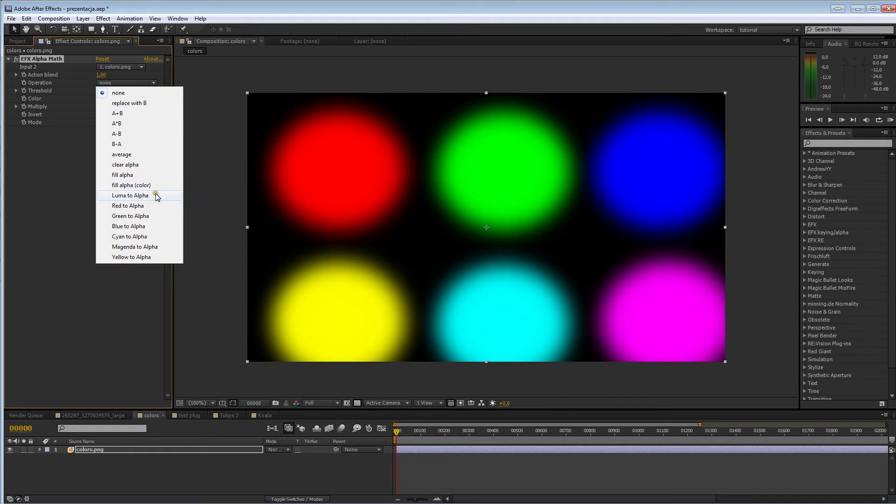
pyautogui.moveTo(127, 206)
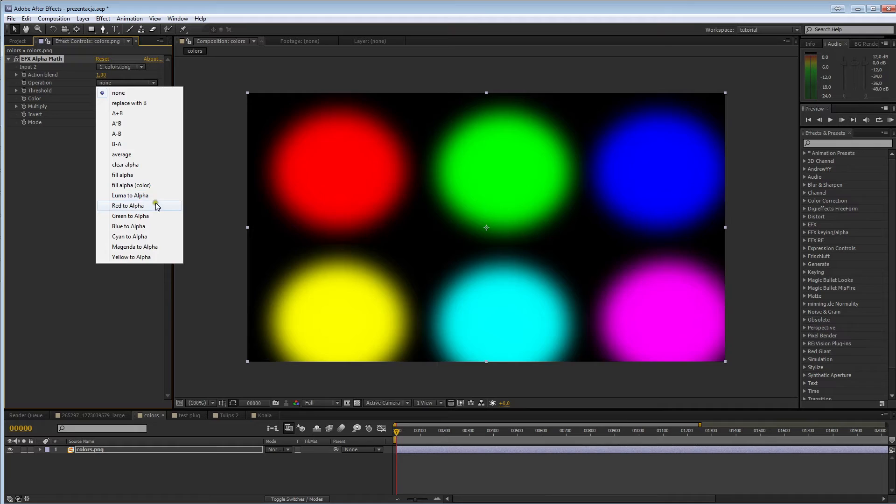
pyautogui.click(130, 216)
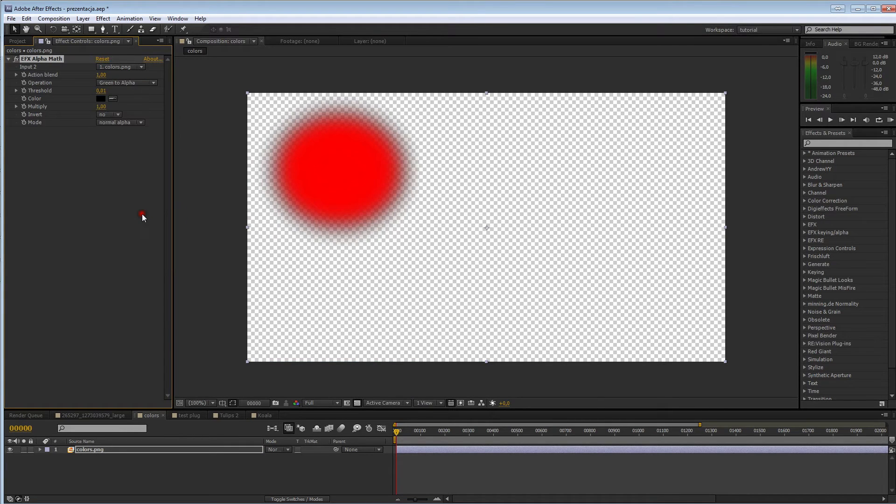
pyautogui.click(120, 82)
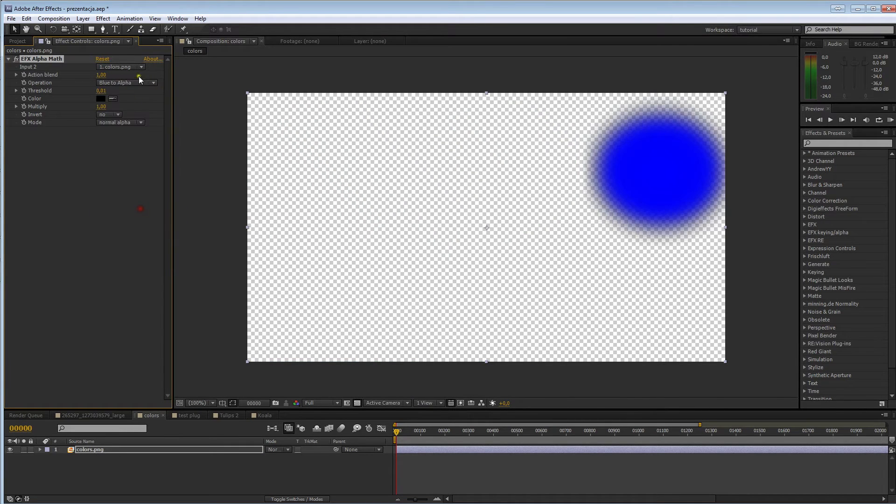
pyautogui.click(126, 82)
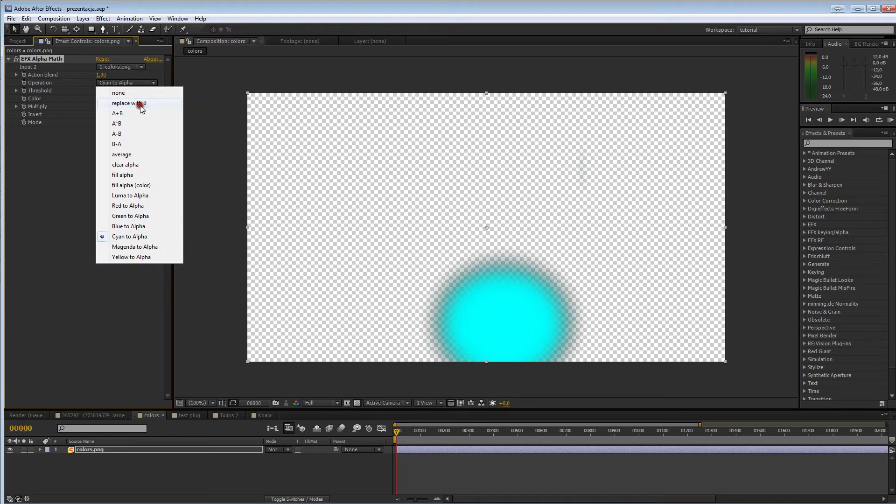
pyautogui.click(131, 257)
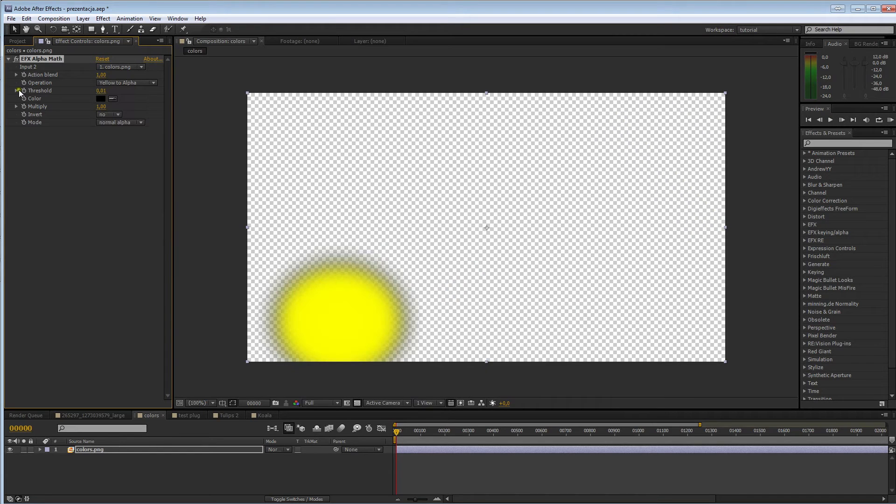
# - Raise the threshold slightly to soften the yellow circle edges, then move to Tulips 2
pyautogui.moveTo(40, 98); pyautogui.dragTo(51, 102)
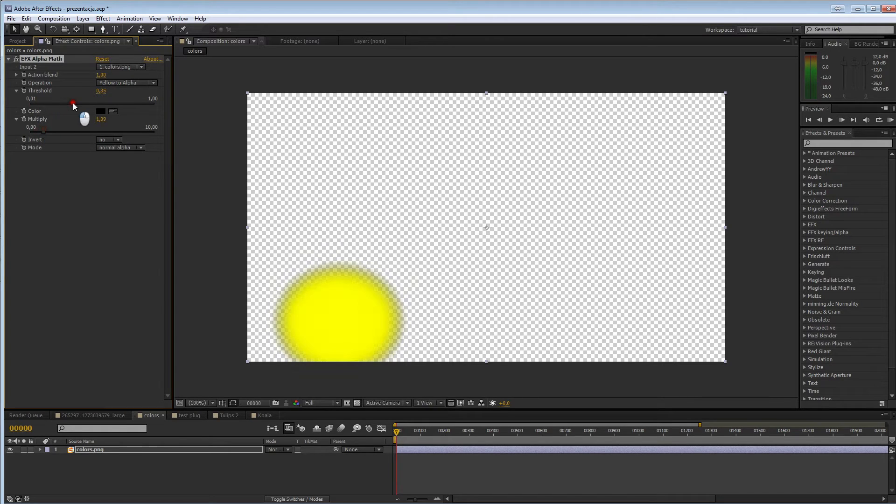
pyautogui.moveTo(72, 103); pyautogui.dragTo(68, 102)
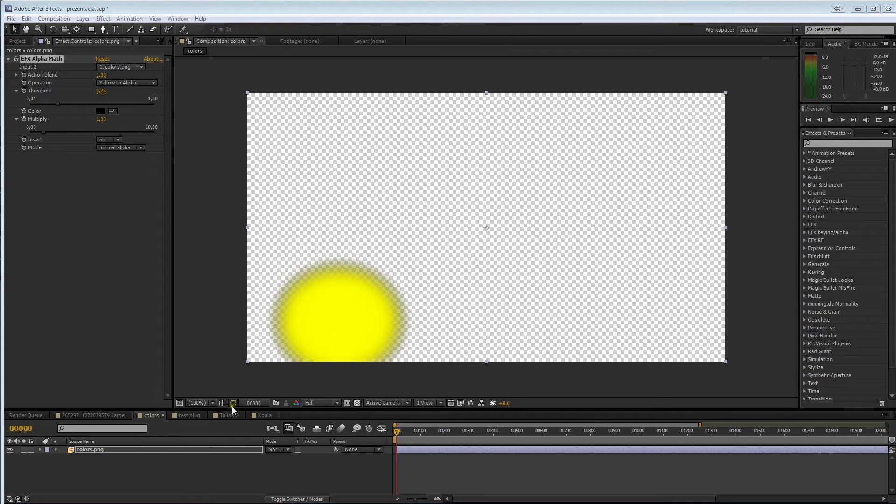
pyautogui.click(225, 414)
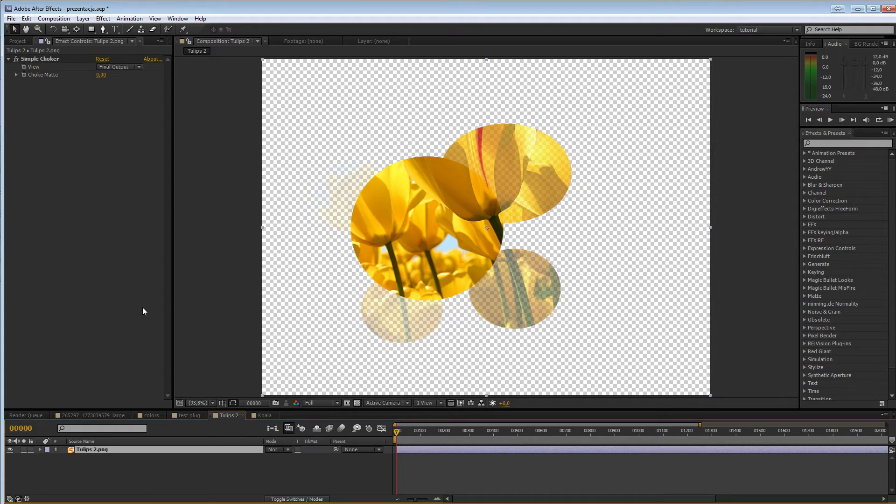
pyautogui.moveTo(155, 197)
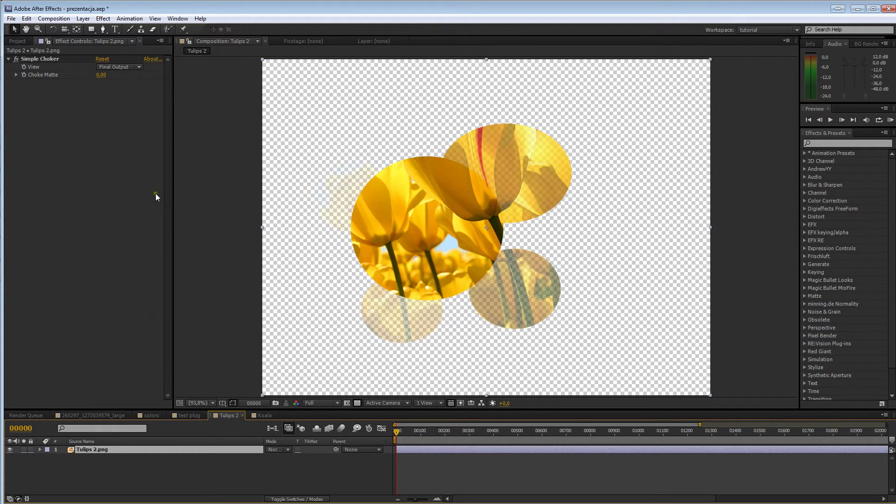
pyautogui.moveTo(117, 114)
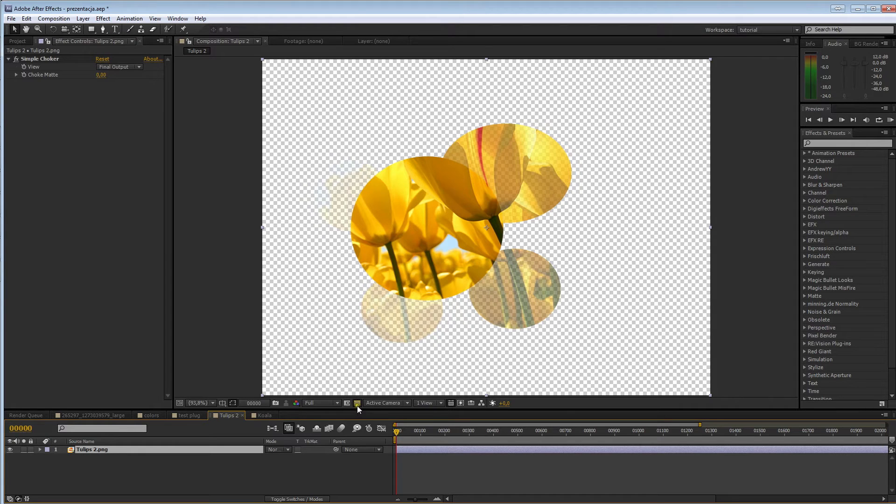
# - Show the Tulips 2 matte over black and choke the Simple Choker matte until only the central circle remains
pyautogui.click(356, 403)
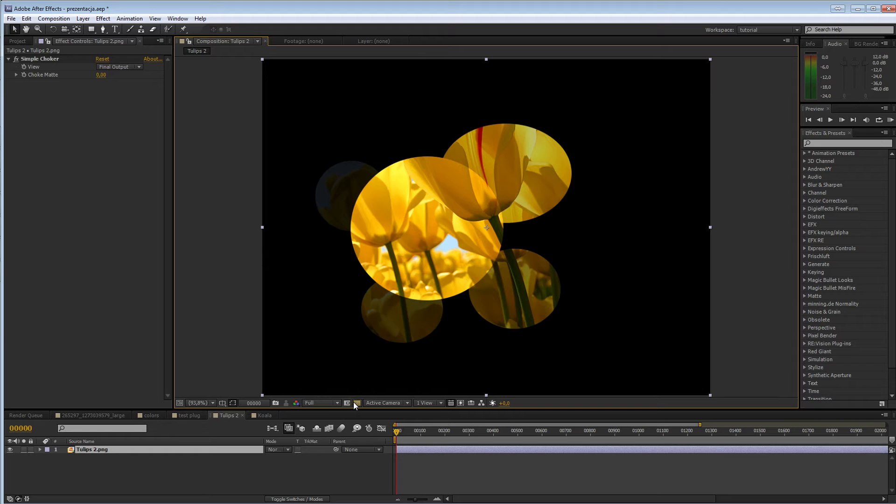
pyautogui.click(355, 404)
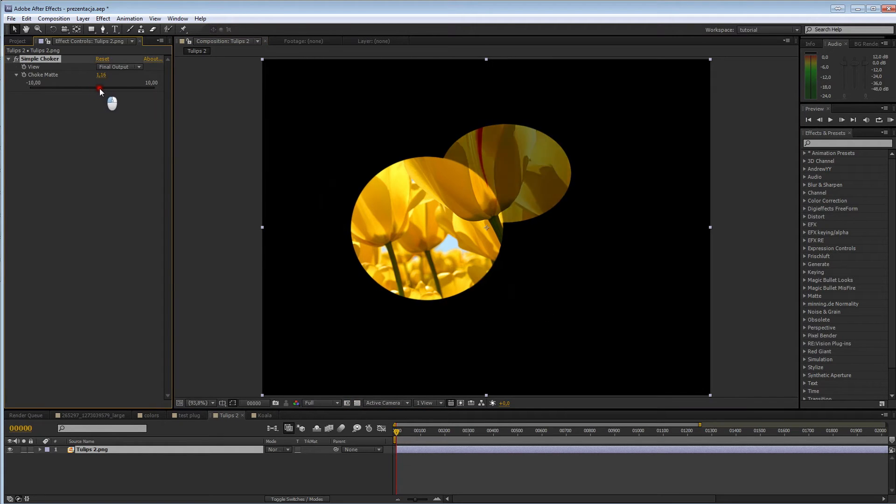
pyautogui.moveTo(100, 85); pyautogui.dragTo(105, 86)
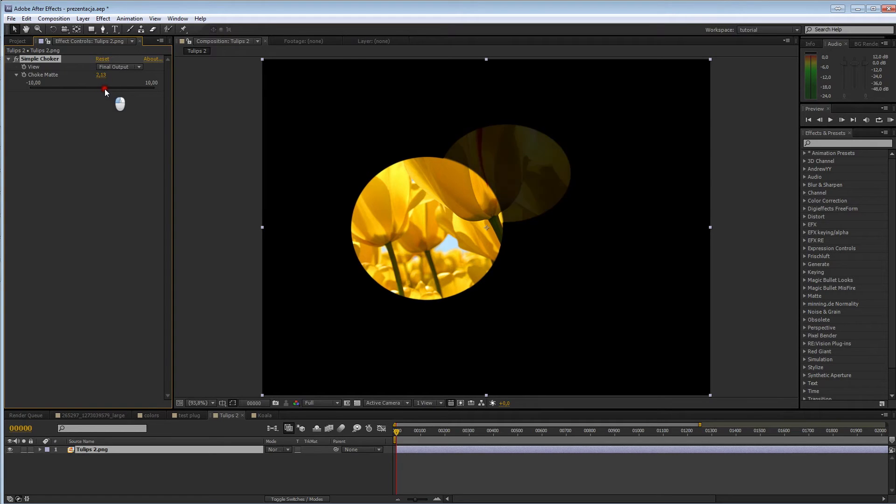
pyautogui.moveTo(105, 89); pyautogui.dragTo(114, 89)
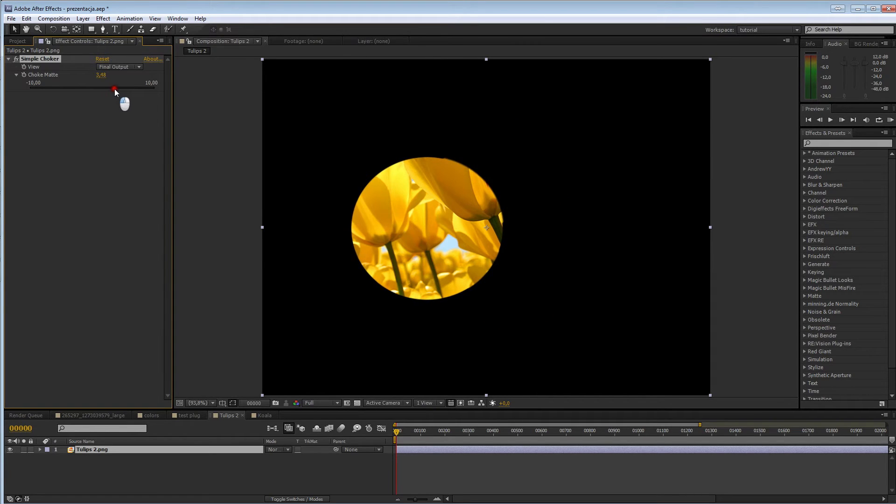
pyautogui.moveTo(114, 90); pyautogui.dragTo(100, 90)
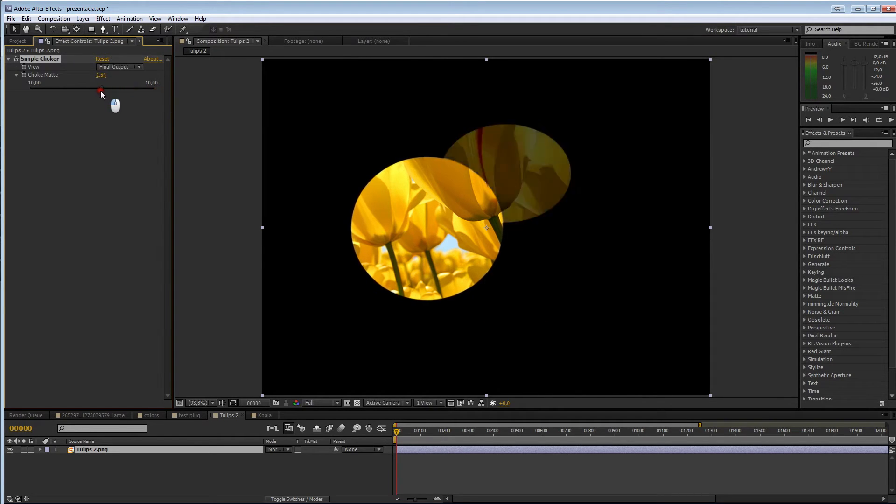
# - Sweep Choke Matte back to restore faint circles, up to maximum, then settle on a moderate choke
pyautogui.moveTo(100, 91); pyautogui.dragTo(98, 91)
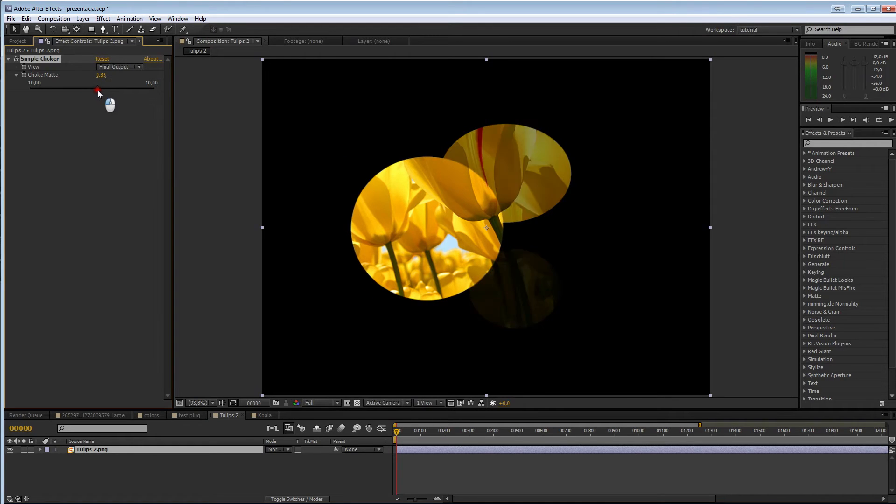
pyautogui.moveTo(98, 90); pyautogui.dragTo(159, 90)
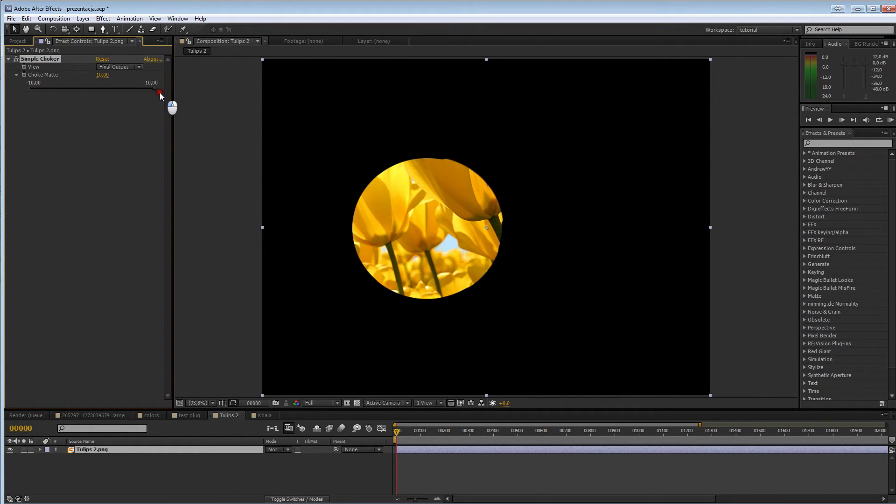
pyautogui.moveTo(159, 93); pyautogui.dragTo(100, 90)
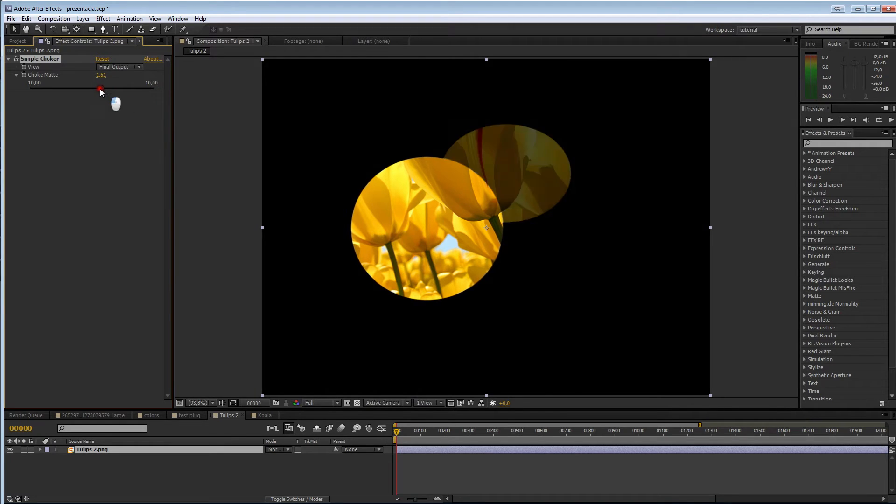
pyautogui.moveTo(101, 89); pyautogui.dragTo(116, 88)
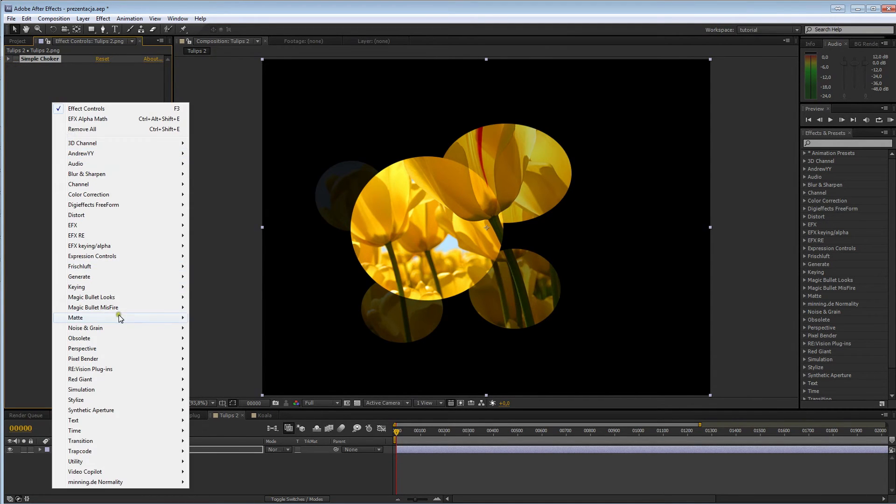
# - Add Matte Choker and EFX Alpha Choke to the Tulips 2 layer after Simple Choker
pyautogui.click(75, 318)
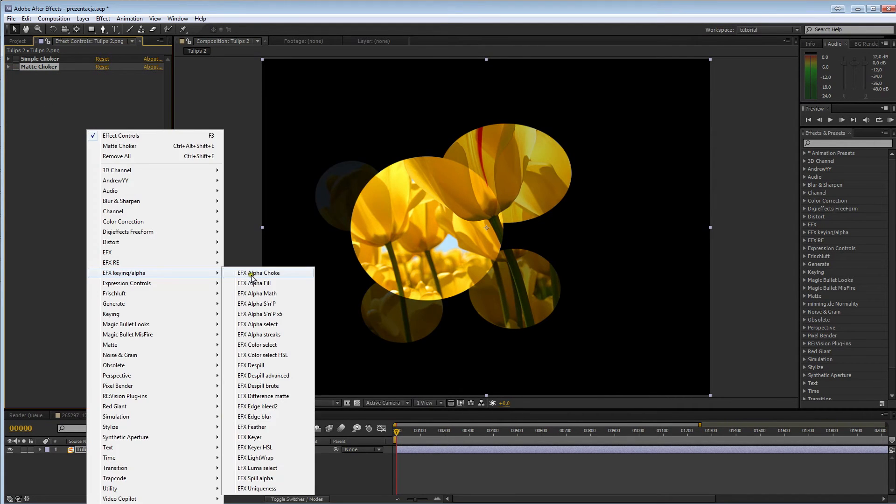
pyautogui.click(259, 272)
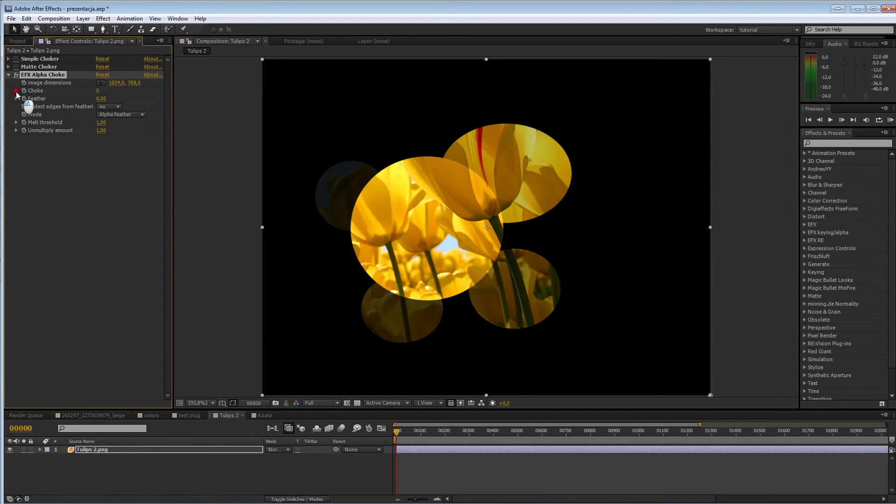
# - Try the EFX Alpha Choke choke across its range up to 20, settling it at 14
pyautogui.click(16, 91)
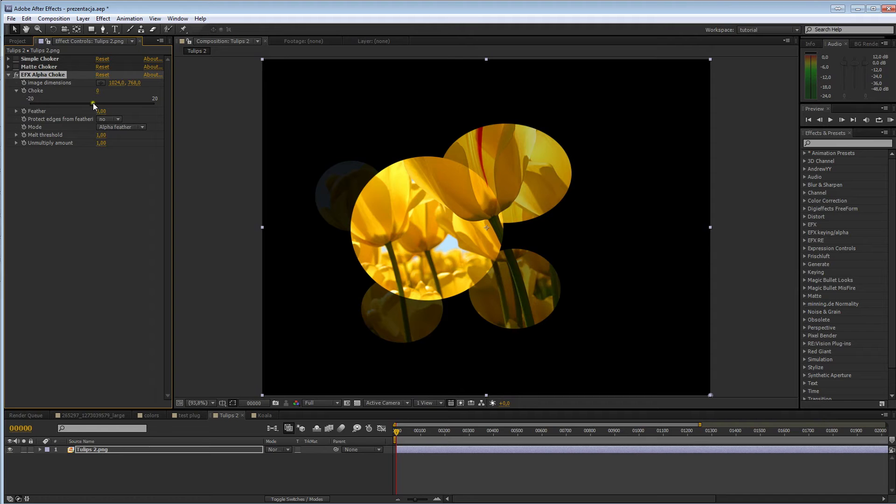
pyautogui.moveTo(93, 103); pyautogui.dragTo(107, 104)
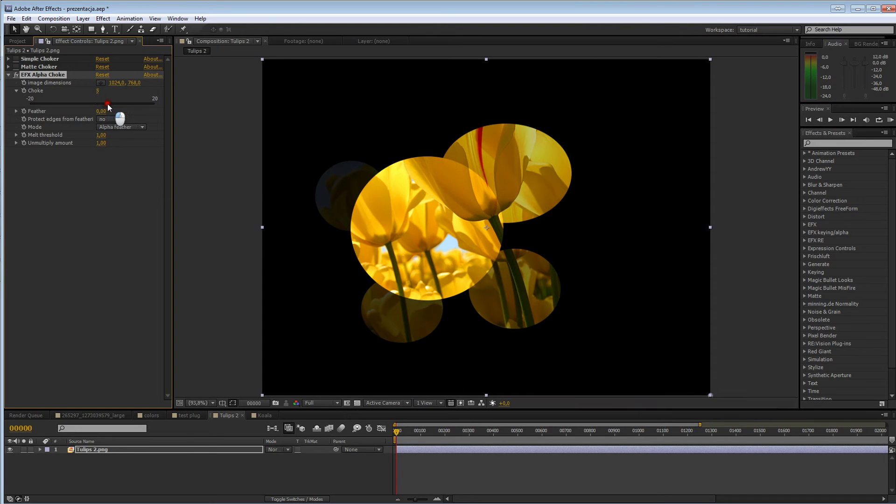
pyautogui.moveTo(108, 103); pyautogui.dragTo(141, 109)
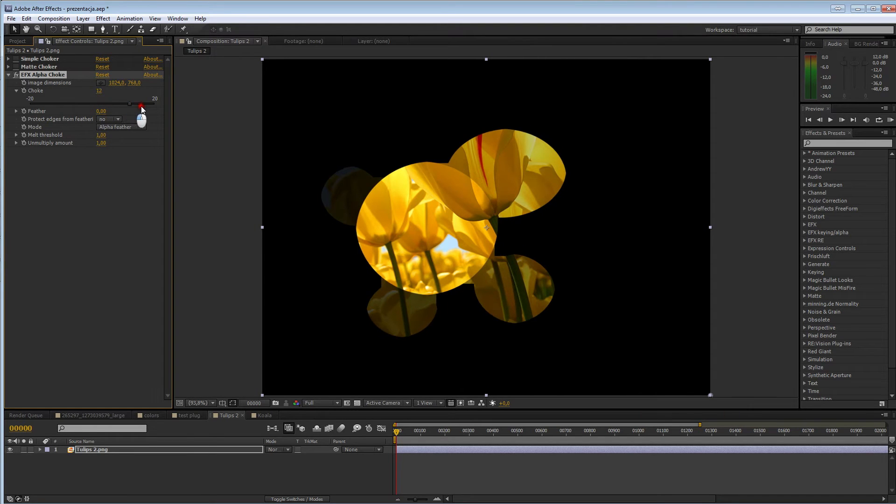
pyautogui.moveTo(141, 106); pyautogui.dragTo(156, 107)
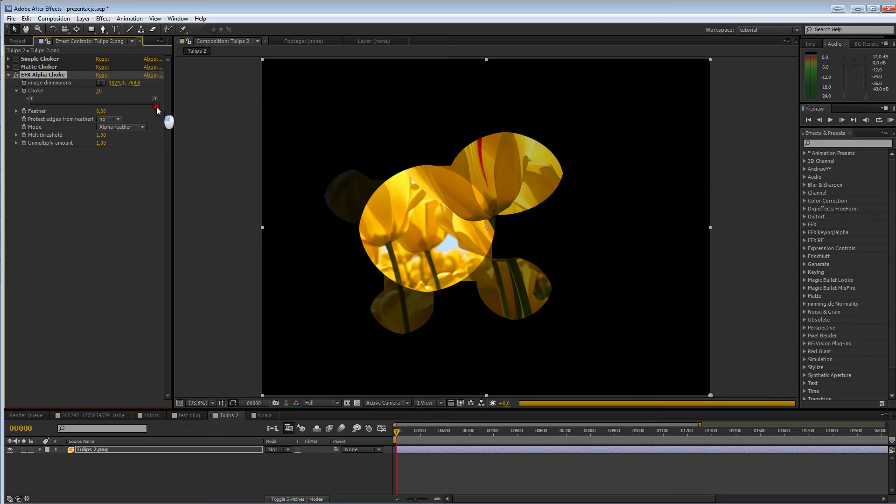
pyautogui.moveTo(156, 107); pyautogui.dragTo(134, 107)
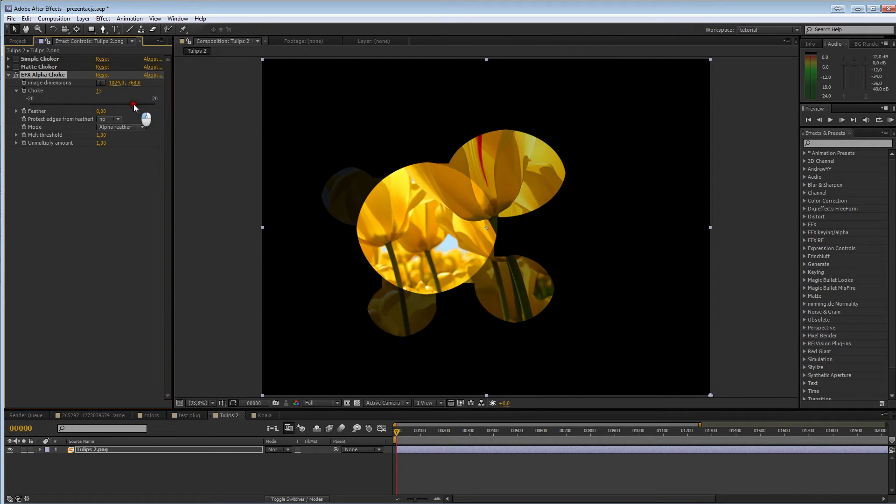
pyautogui.moveTo(135, 104); pyautogui.dragTo(128, 104)
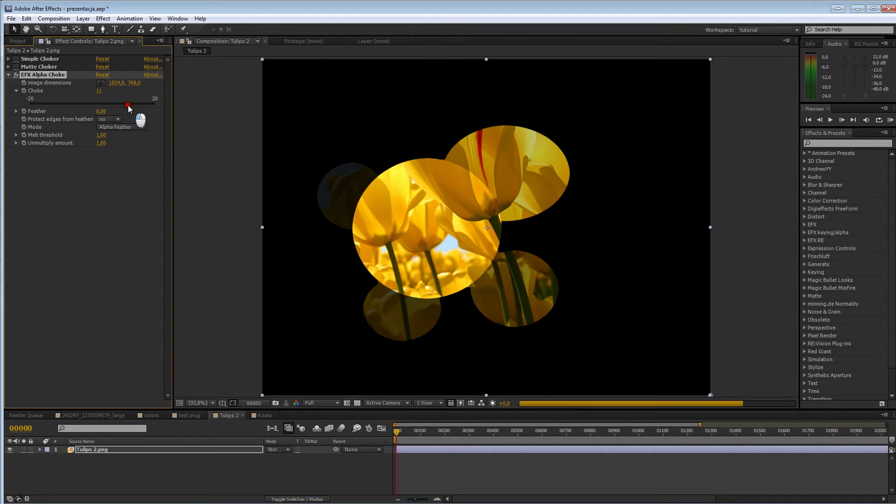
pyautogui.moveTo(129, 104); pyautogui.dragTo(154, 104)
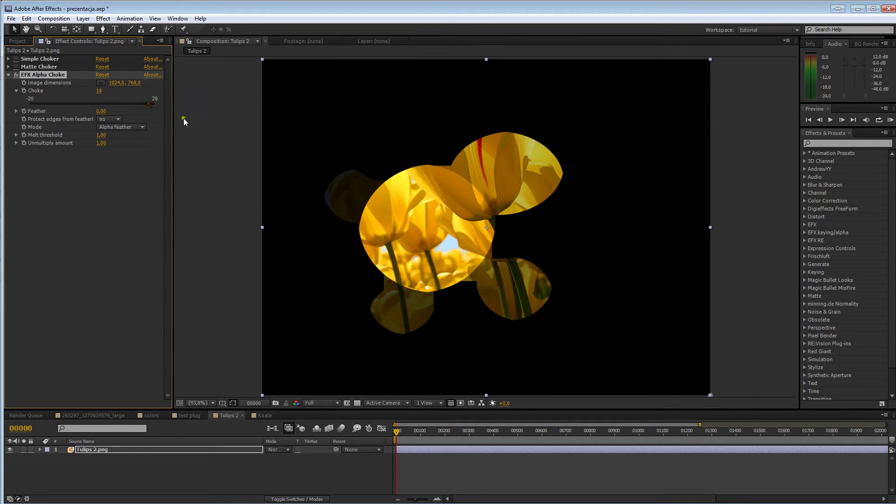
pyautogui.moveTo(146, 105); pyautogui.dragTo(130, 106)
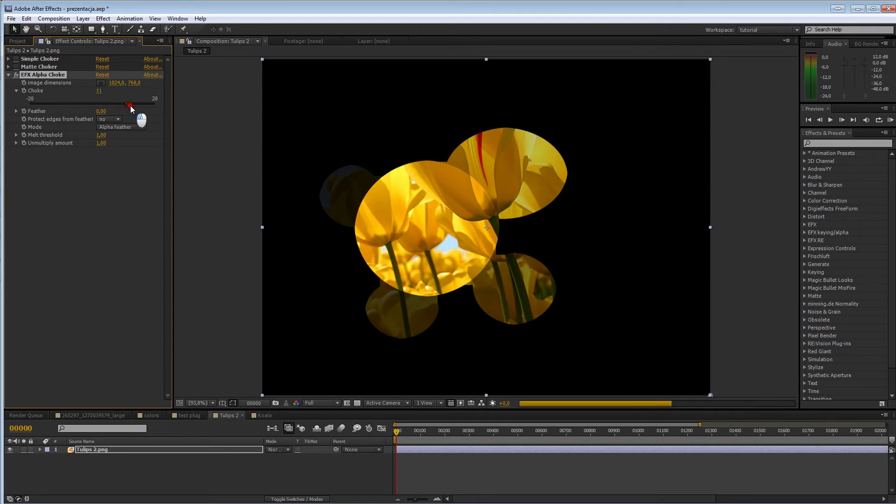
pyautogui.moveTo(131, 105); pyautogui.dragTo(134, 105)
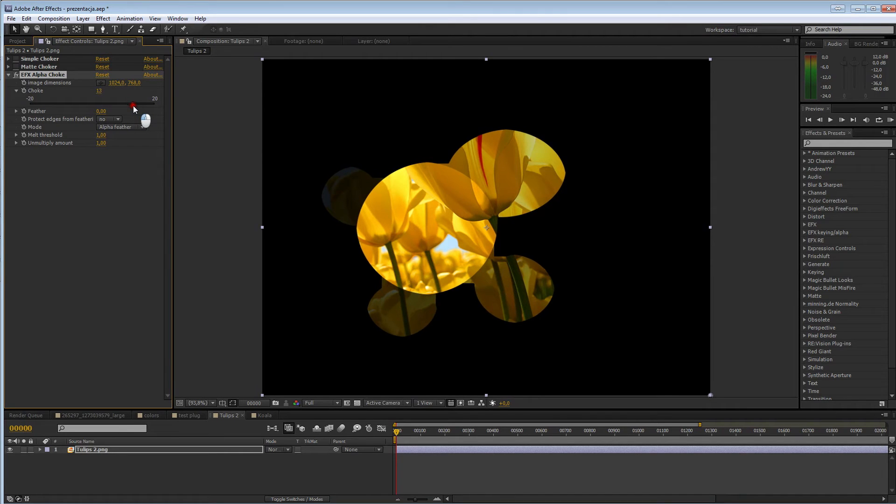
pyautogui.moveTo(134, 105); pyautogui.dragTo(142, 105)
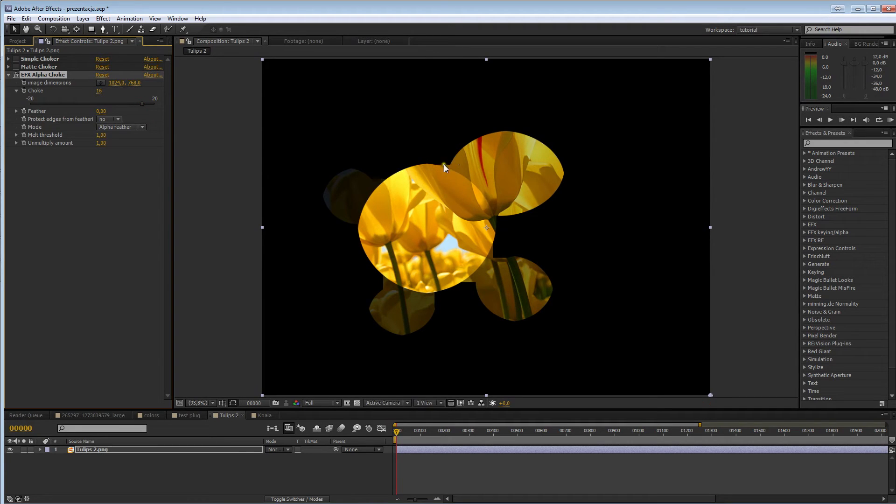
pyautogui.moveTo(429, 297)
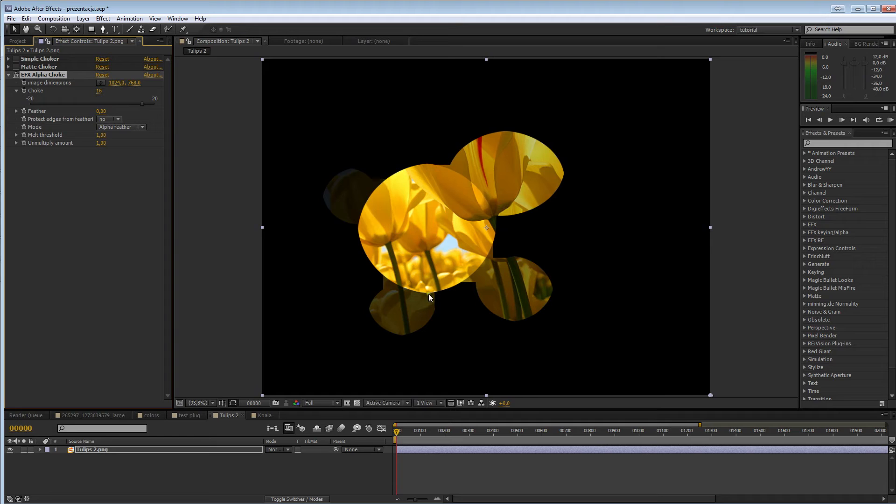
pyautogui.moveTo(140, 103); pyautogui.dragTo(134, 102)
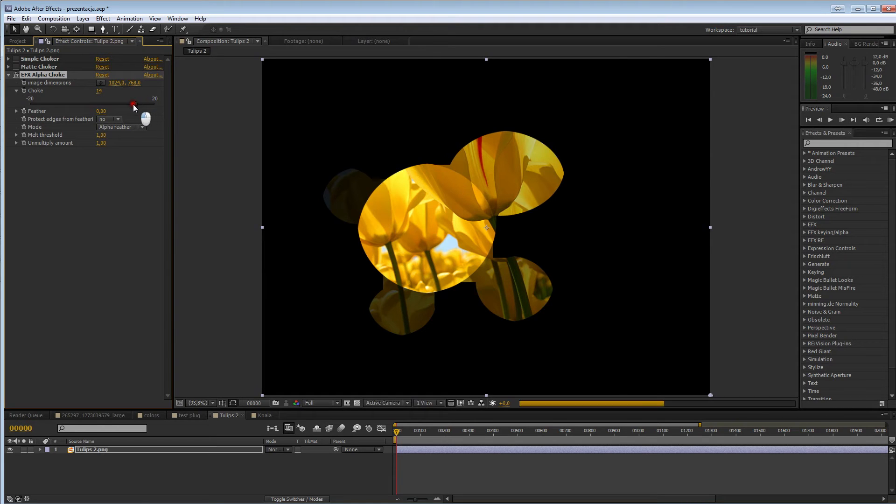
pyautogui.moveTo(134, 103); pyautogui.dragTo(142, 103)
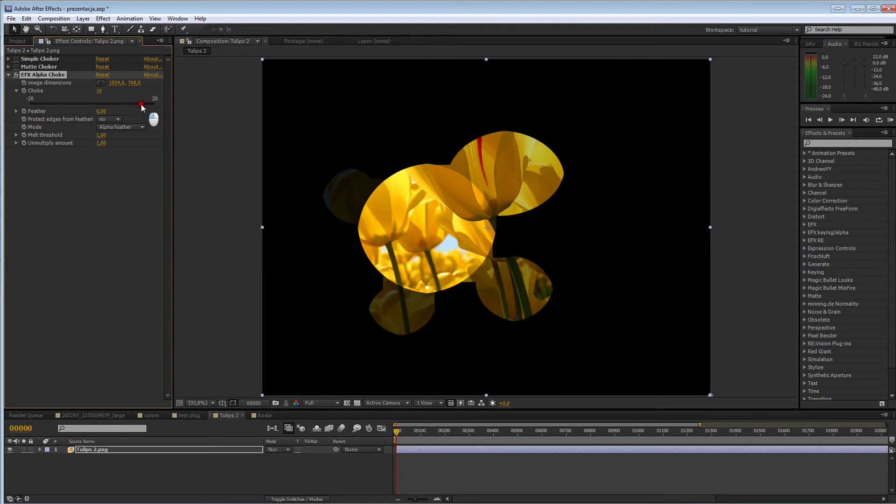
pyautogui.moveTo(142, 105); pyautogui.dragTo(137, 108)
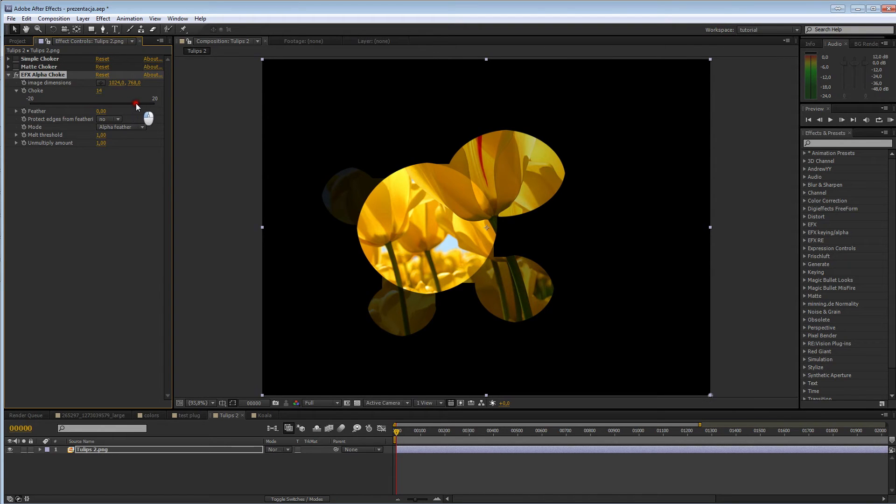
# - Feather the tulips matte to 12,59 so the blob edges turn soft and blurred
pyautogui.click(16, 111)
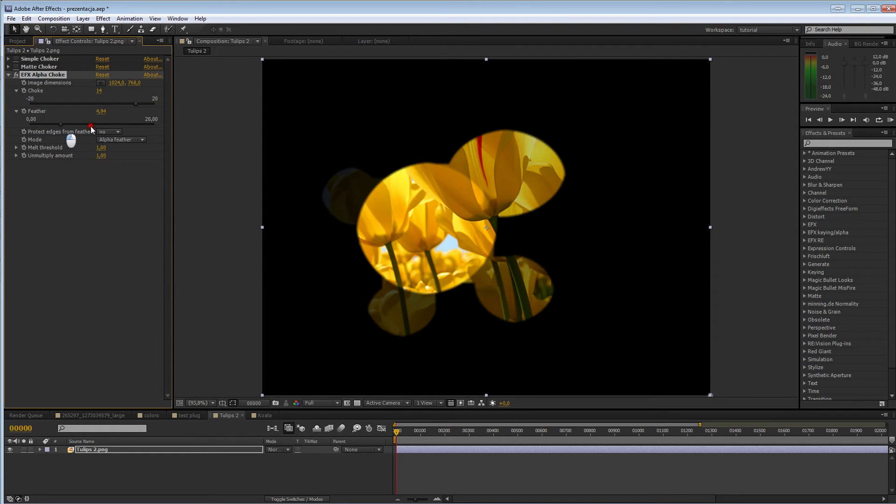
pyautogui.moveTo(91, 126); pyautogui.dragTo(133, 126)
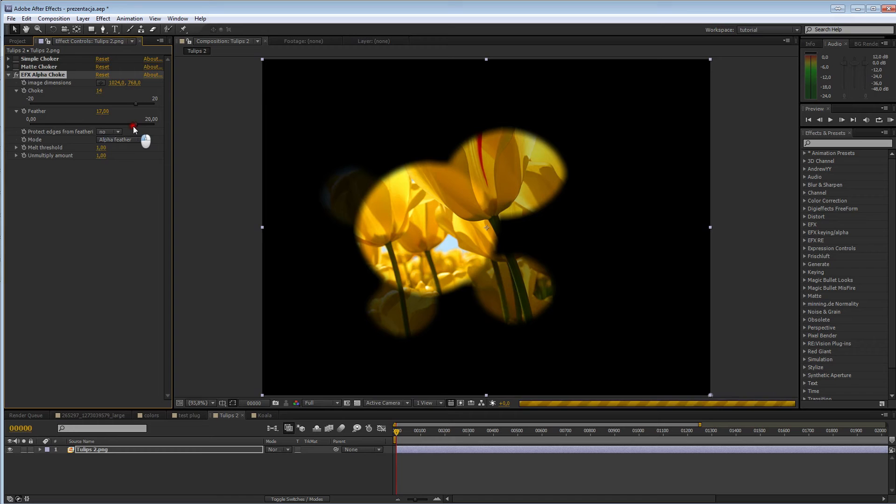
pyautogui.moveTo(132, 124); pyautogui.dragTo(108, 124)
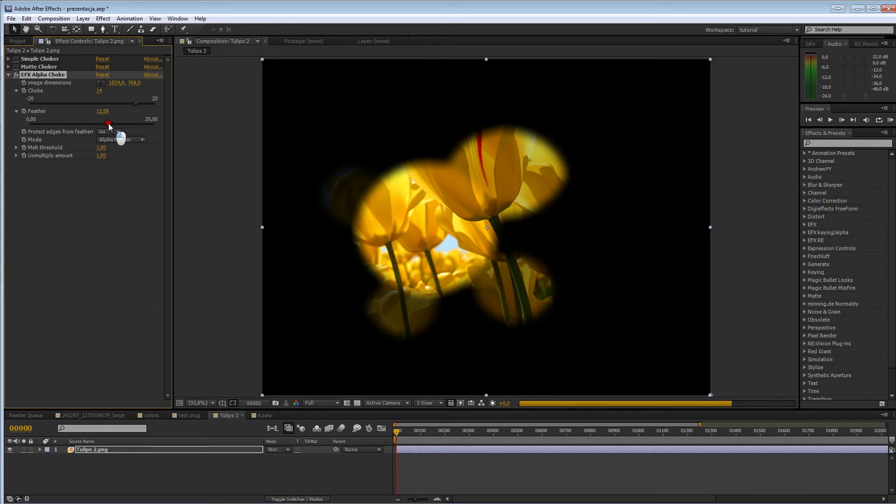
pyautogui.moveTo(121, 120); pyautogui.dragTo(106, 119)
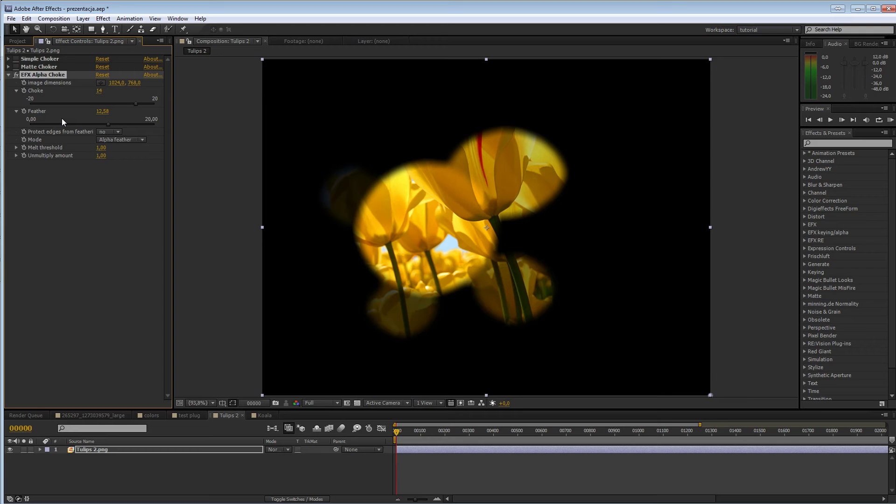
pyautogui.moveTo(89, 149)
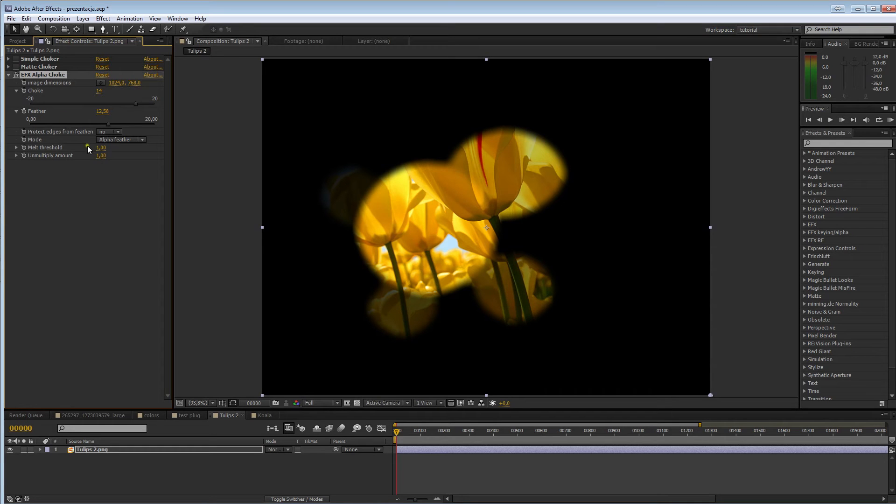
pyautogui.moveTo(248, 430)
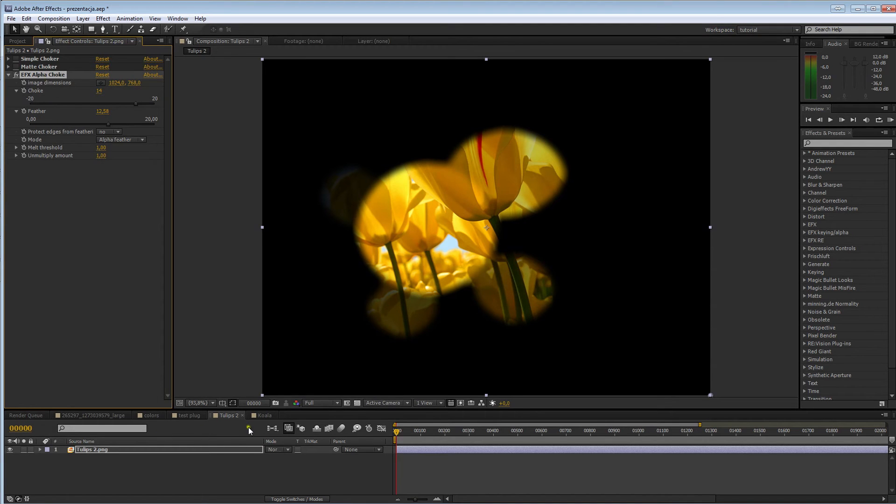
# - Apply EFX Alpha Choke to the Koala layer with Feather 10,19 and show the transparency checkerboard
pyautogui.click(264, 415)
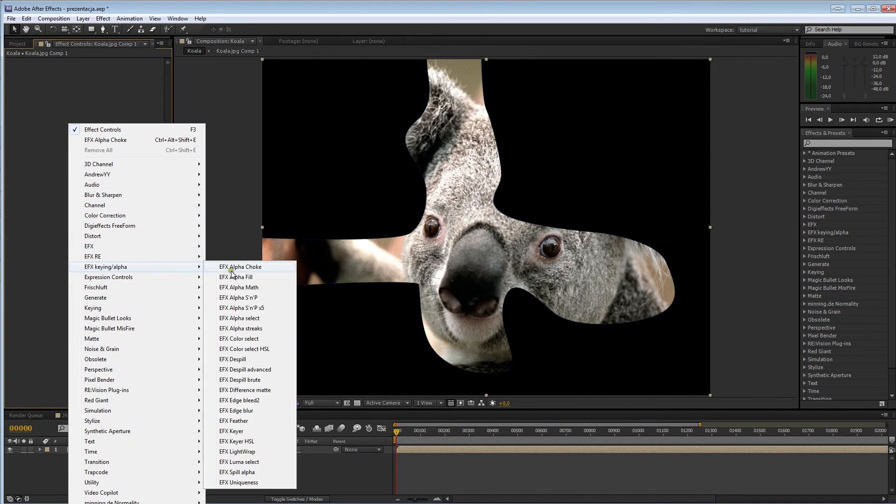
pyautogui.click(240, 267)
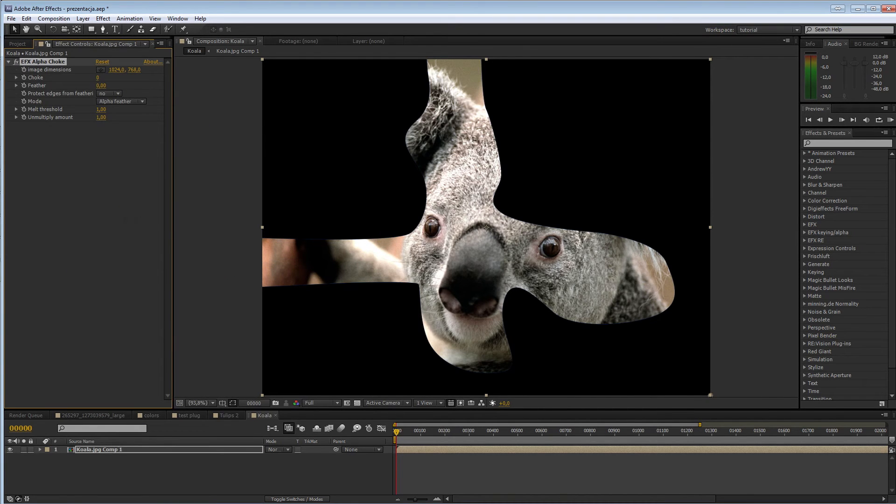
pyautogui.click(16, 85)
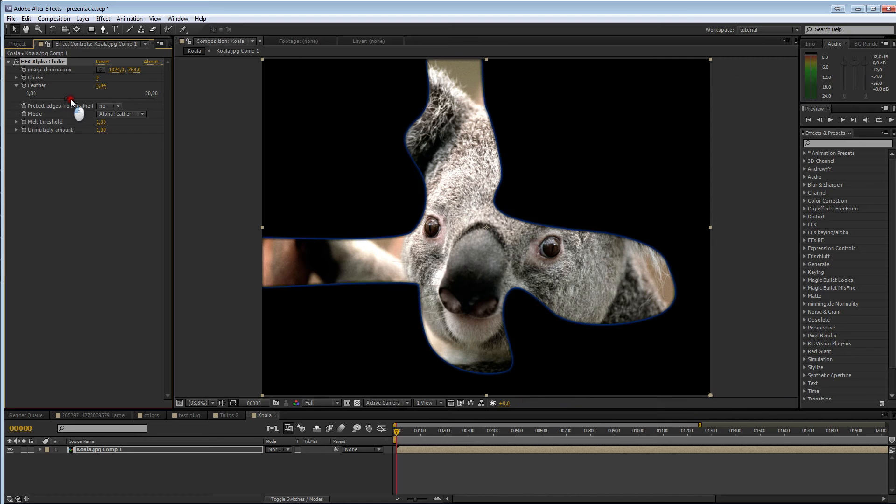
pyautogui.moveTo(70, 98); pyautogui.dragTo(99, 98)
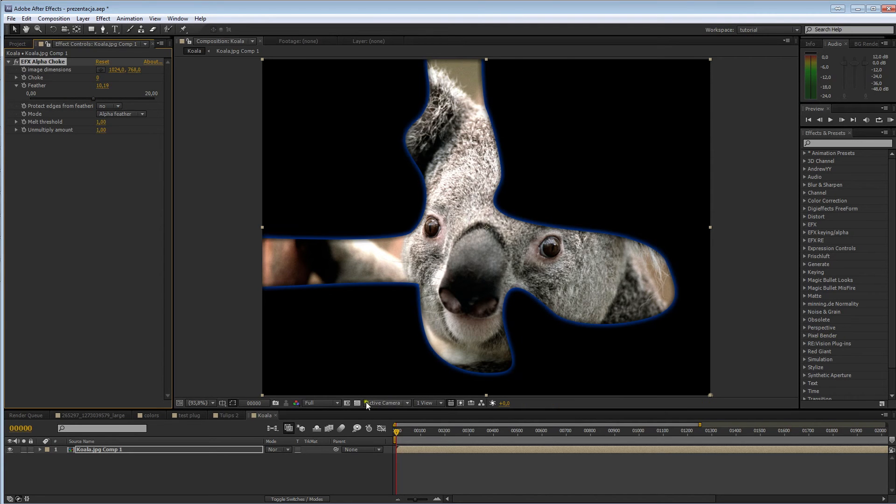
pyautogui.click(358, 404)
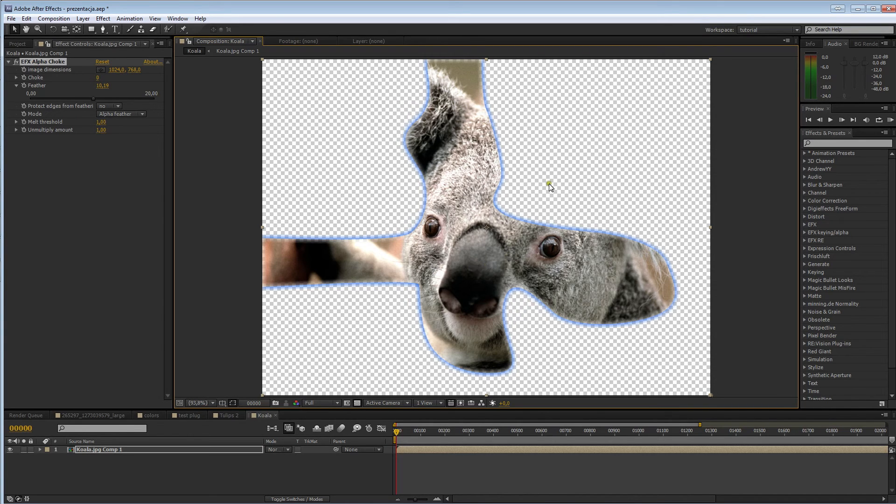
pyautogui.moveTo(544, 197)
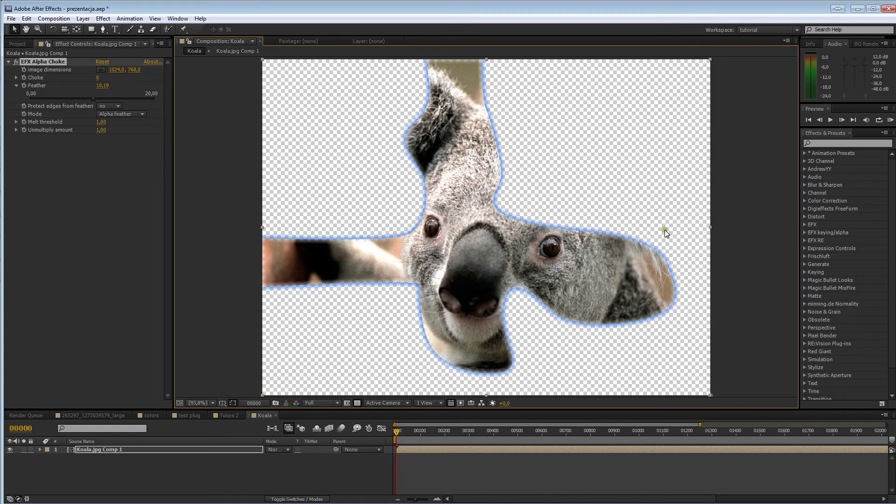
pyautogui.moveTo(560, 181)
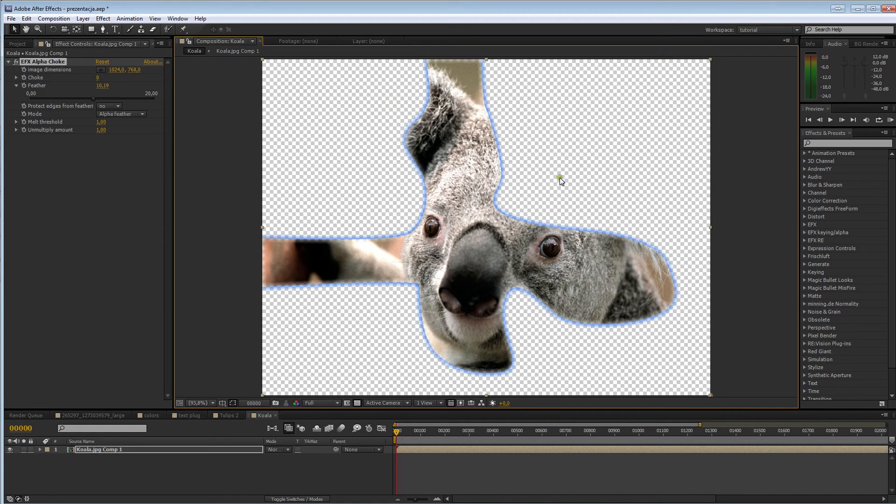
pyautogui.moveTo(671, 256)
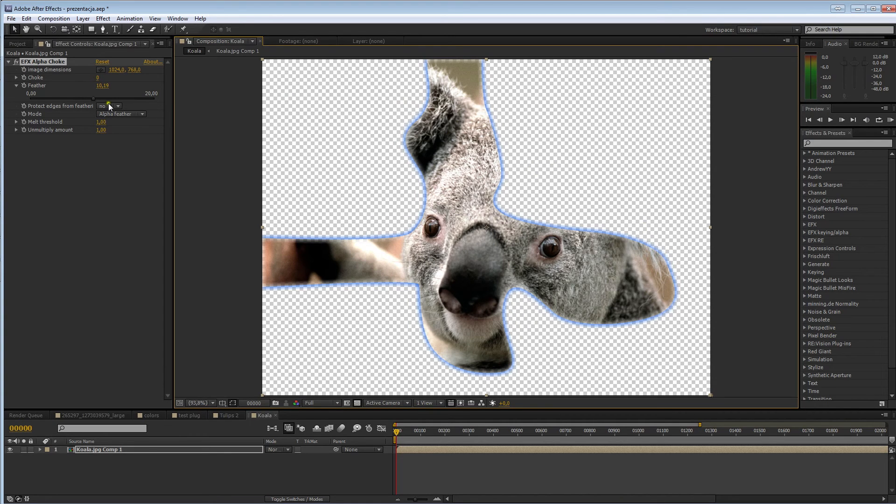
pyautogui.moveTo(495, 199)
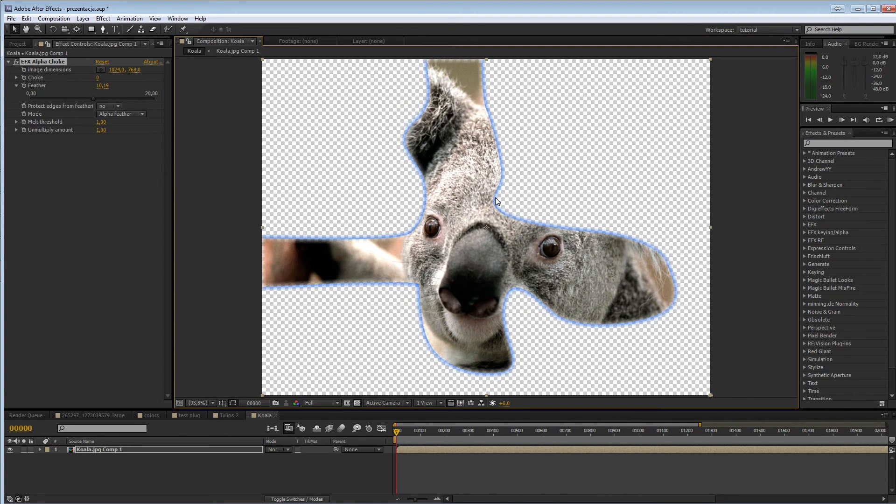
pyautogui.moveTo(684, 263)
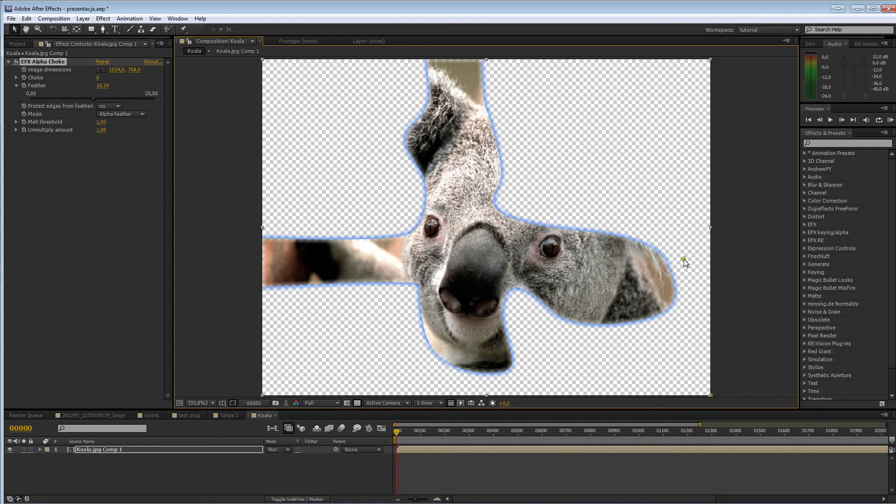
pyautogui.moveTo(516, 344)
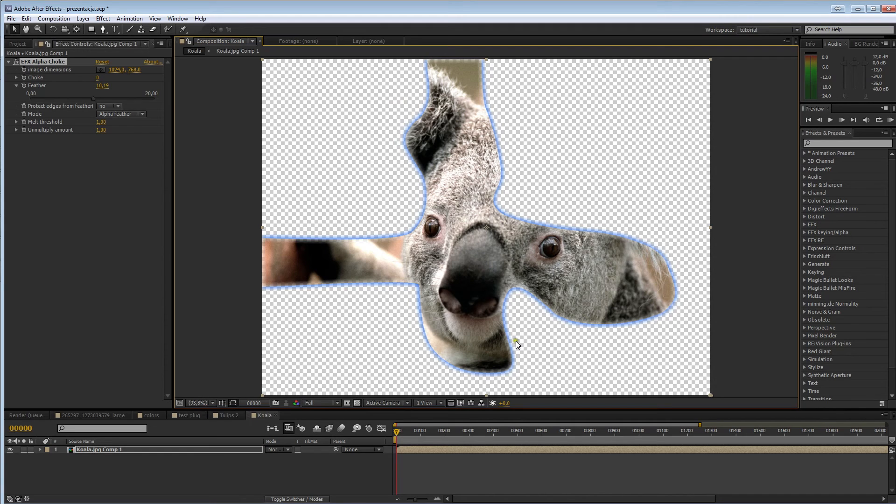
pyautogui.moveTo(526, 337)
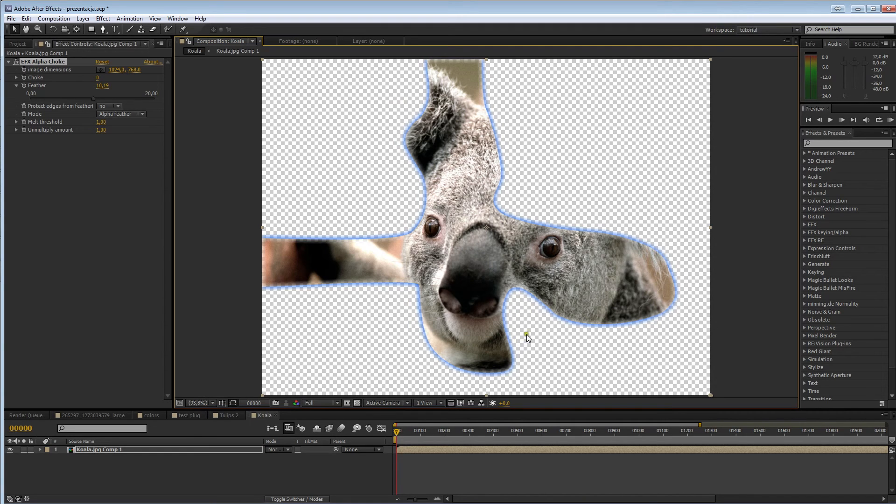
pyautogui.click(16, 77)
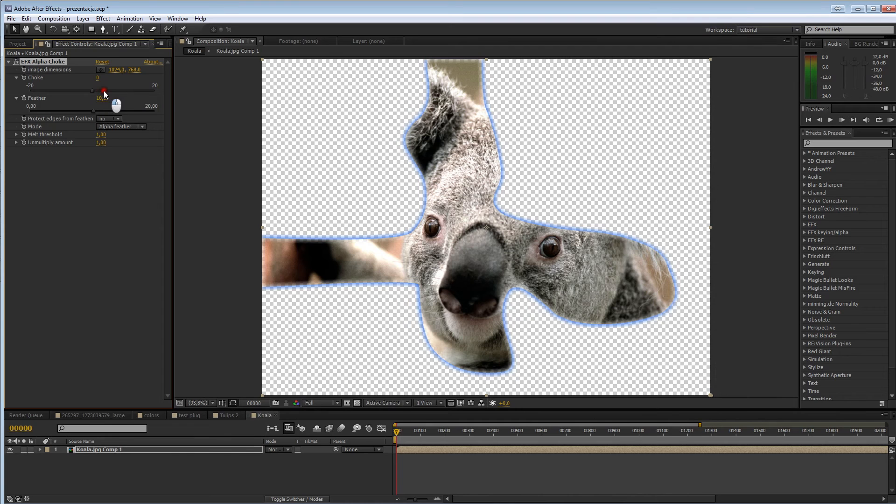
# - Nudge the koala choke, then set Protect edges from feather to yes with feather near 10
pyautogui.moveTo(105, 90); pyautogui.dragTo(113, 90)
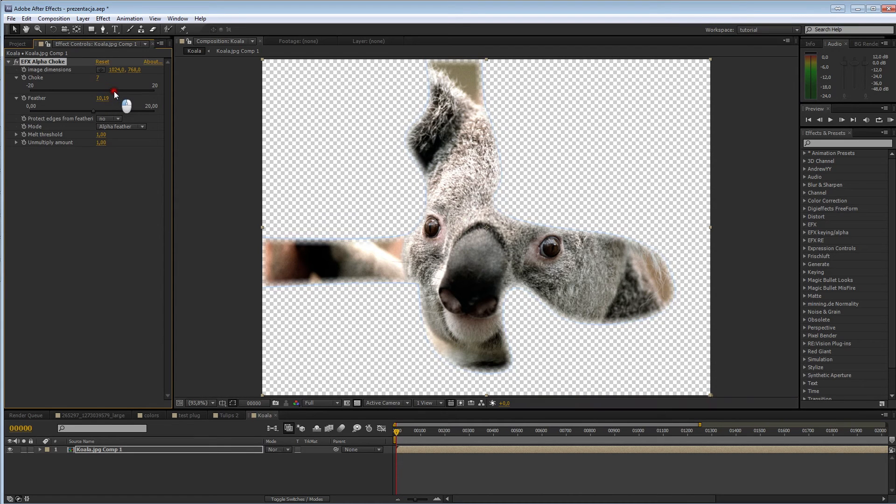
pyautogui.moveTo(114, 94); pyautogui.dragTo(121, 93)
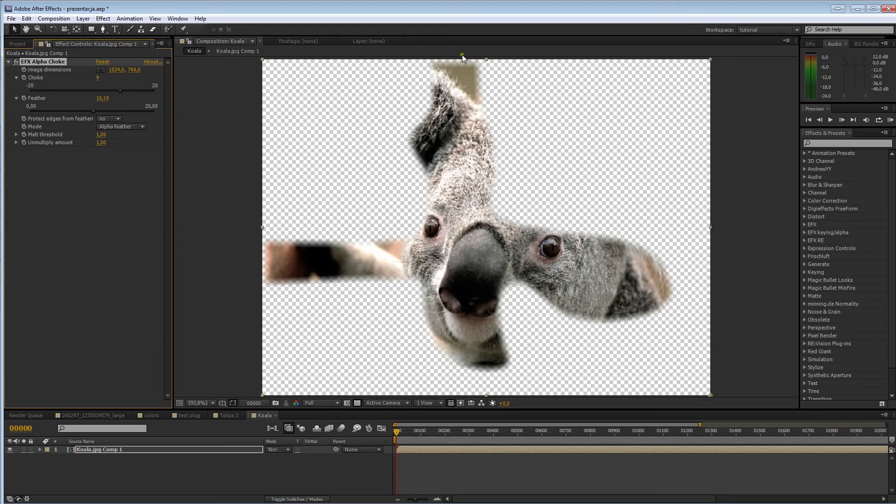
pyautogui.moveTo(121, 127)
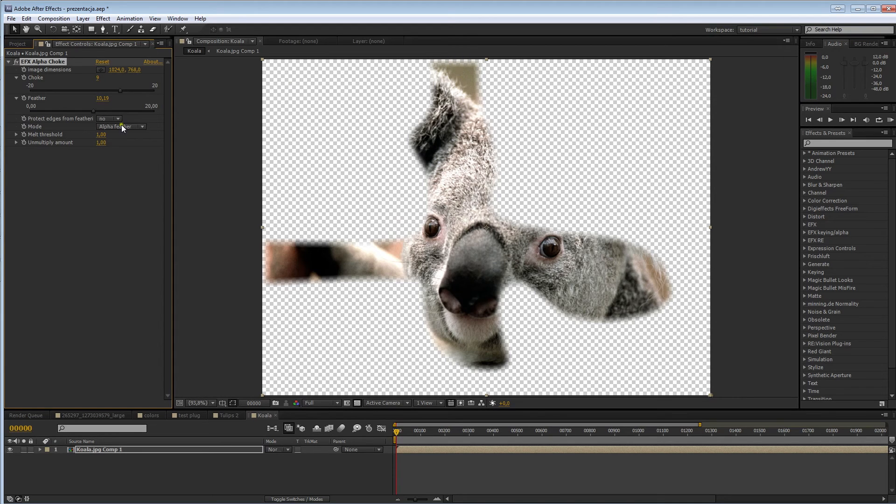
pyautogui.click(108, 119)
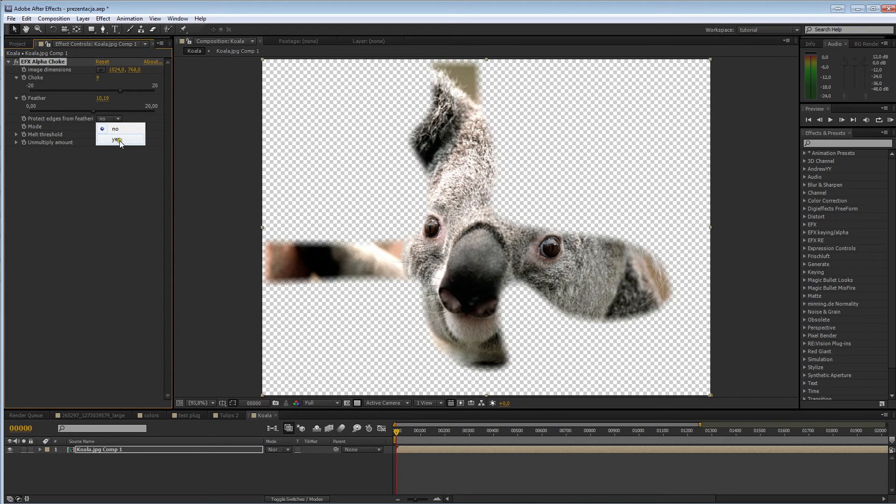
pyautogui.click(118, 139)
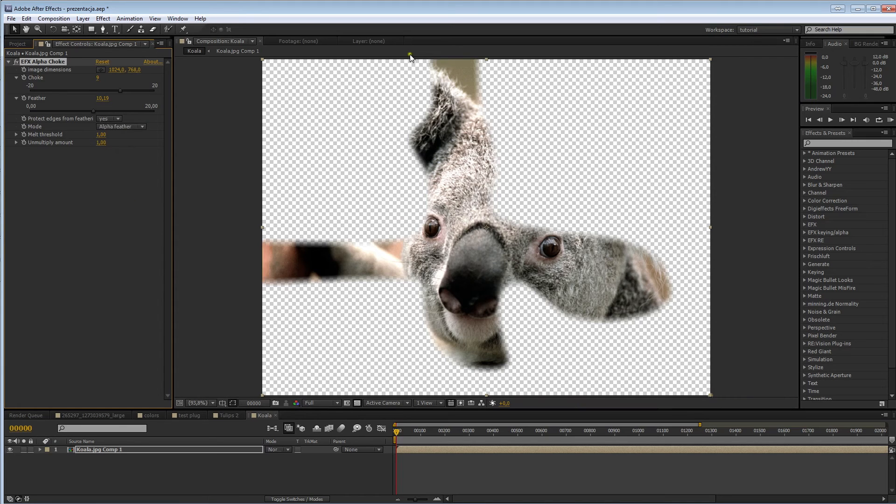
pyautogui.moveTo(372, 96)
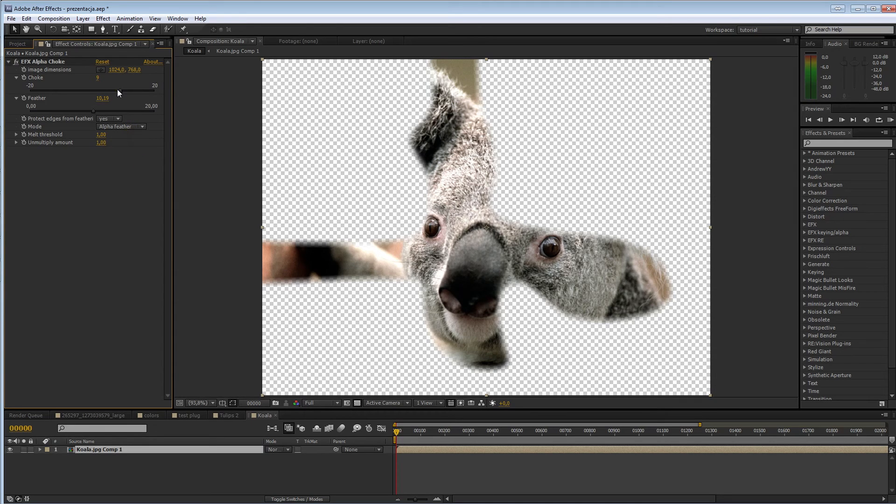
pyautogui.moveTo(440, 289)
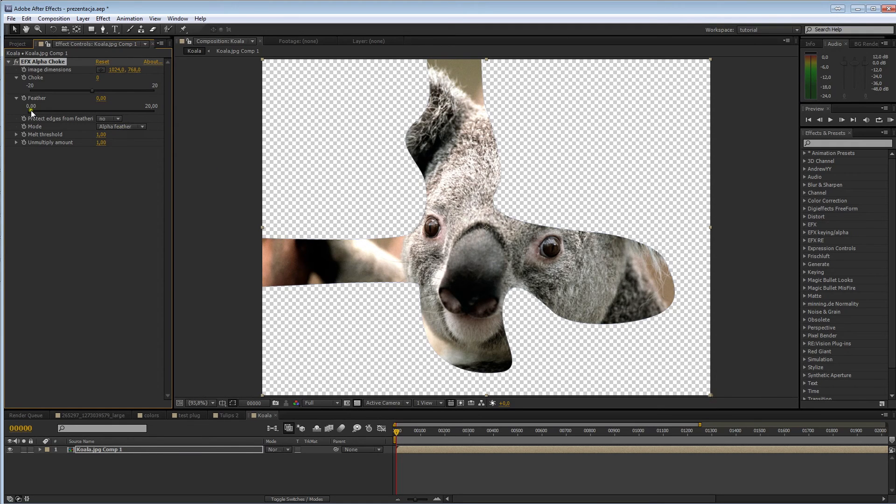
# - Raise the koala feather from 0 to about 10,26 and switch the choke mode to Melt
pyautogui.moveTo(30, 106); pyautogui.dragTo(48, 112)
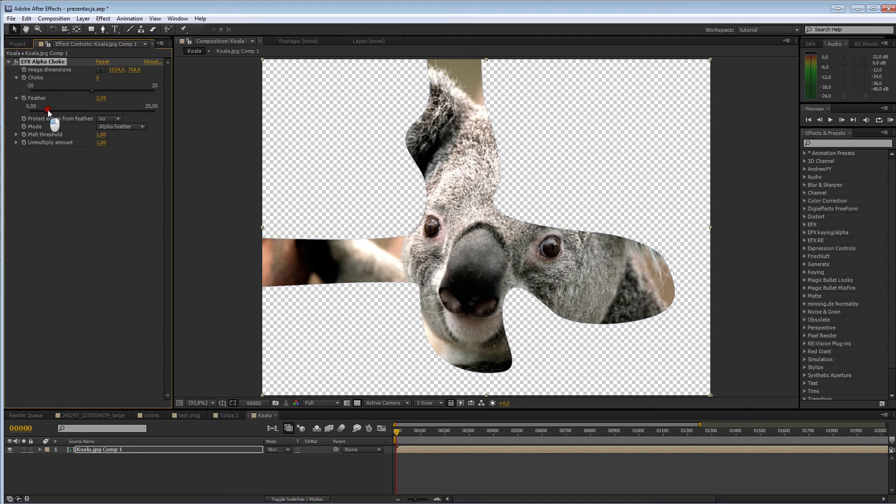
pyautogui.moveTo(47, 112); pyautogui.dragTo(95, 111)
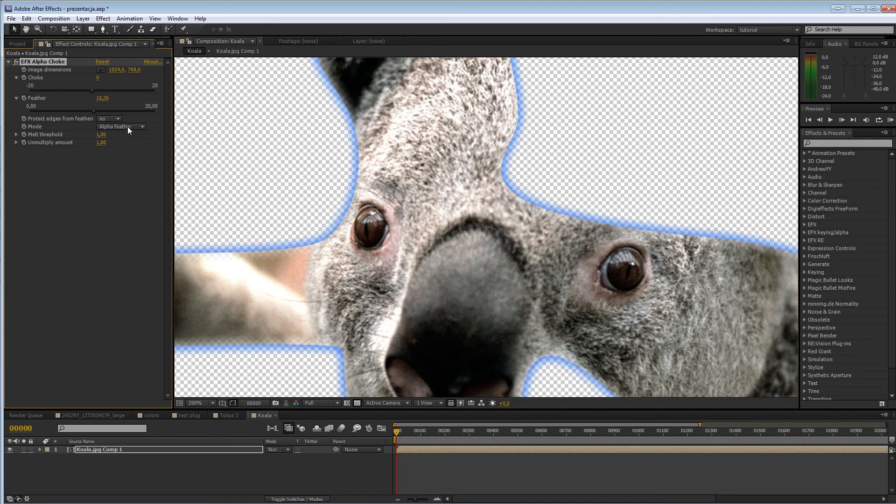
pyautogui.click(120, 126)
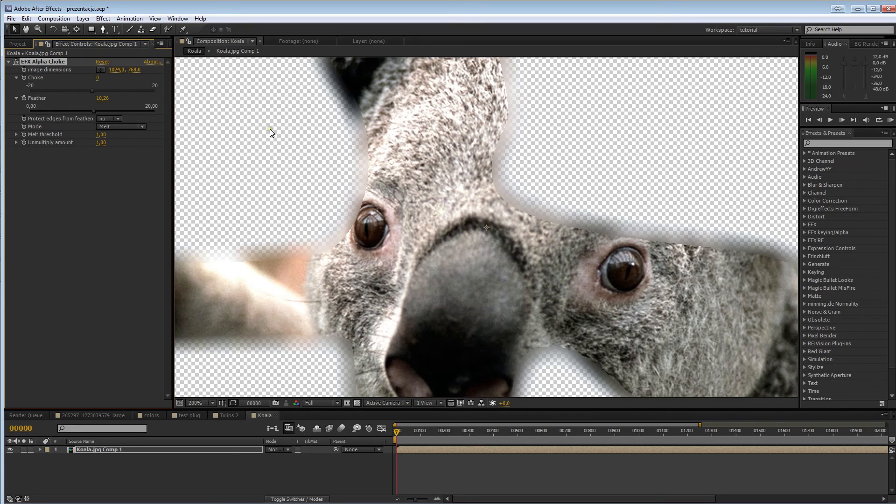
pyautogui.moveTo(271, 130)
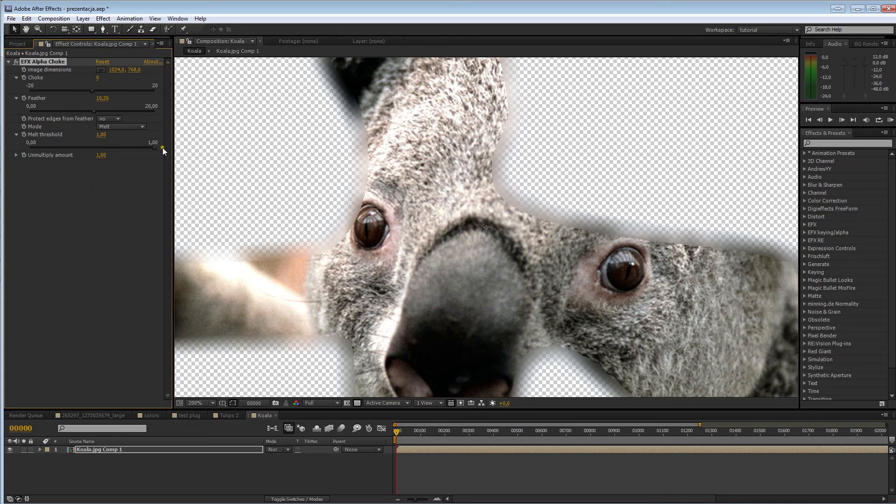
# - Lower the Melt threshold from 1,00 to about 0,69, widening the soft whitish edge fade
pyautogui.moveTo(162, 142); pyautogui.dragTo(140, 142)
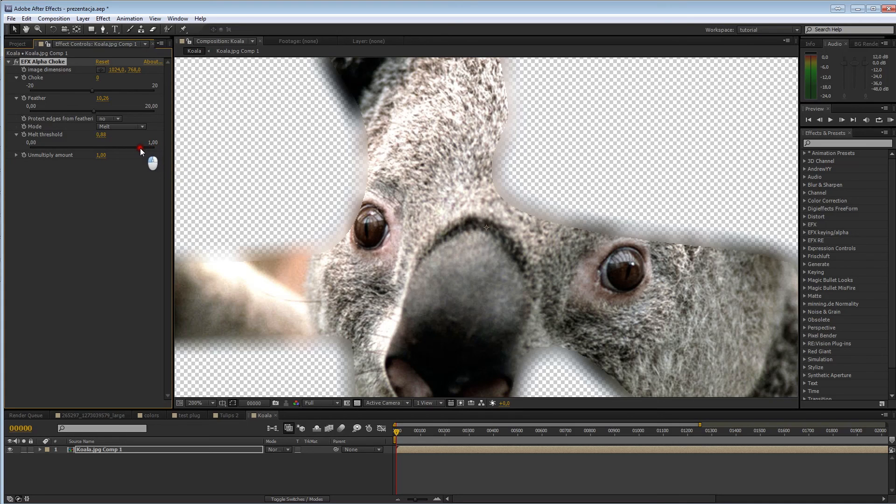
pyautogui.moveTo(137, 149); pyautogui.dragTo(133, 150)
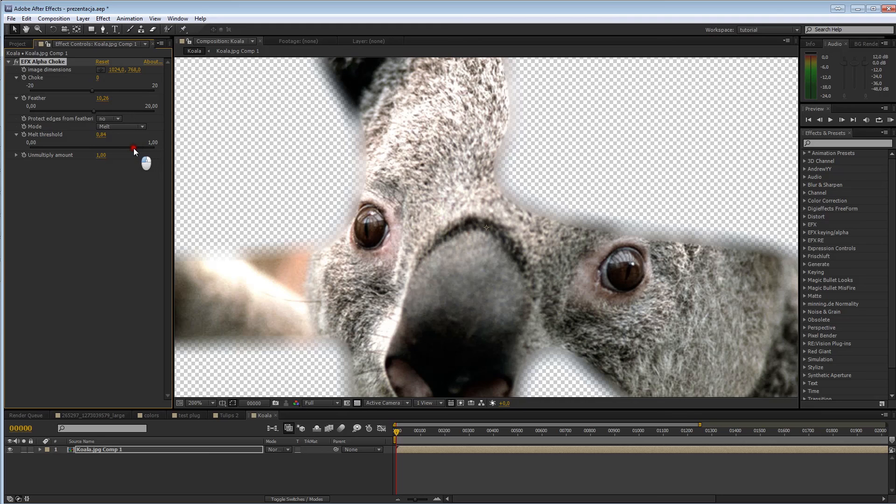
pyautogui.moveTo(136, 148); pyautogui.dragTo(132, 147)
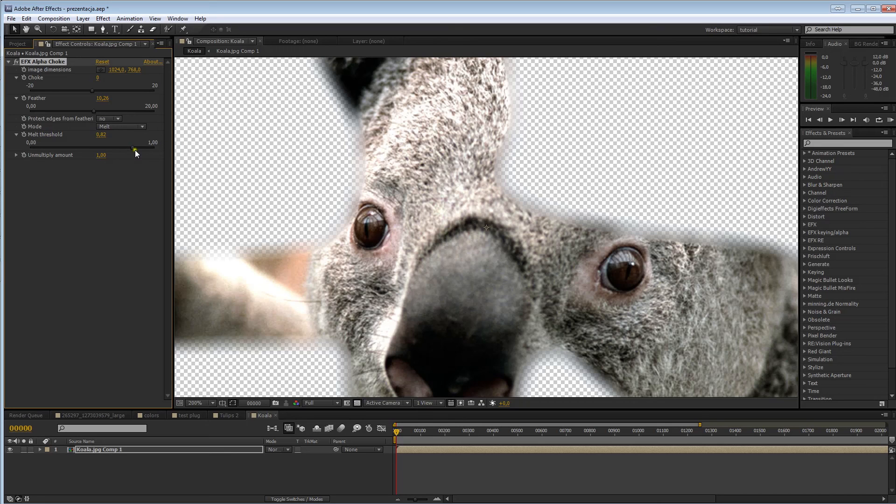
pyautogui.moveTo(132, 150); pyautogui.dragTo(108, 149)
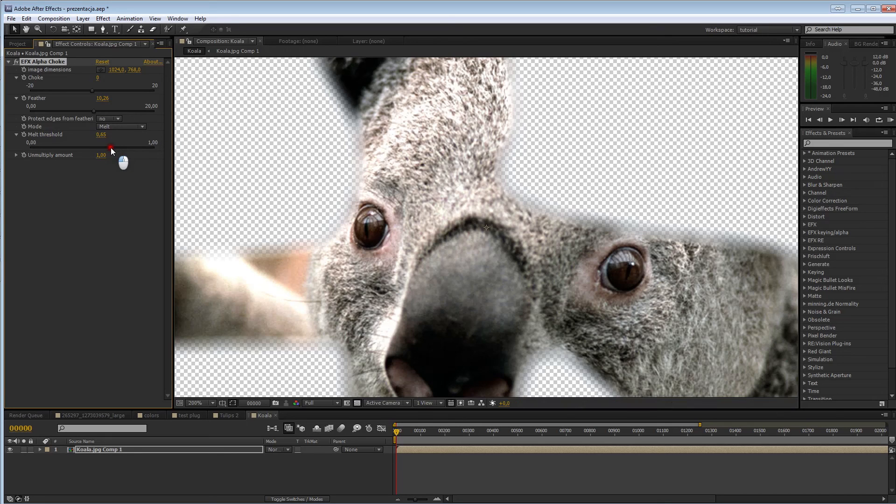
pyautogui.moveTo(114, 148); pyautogui.dragTo(126, 148)
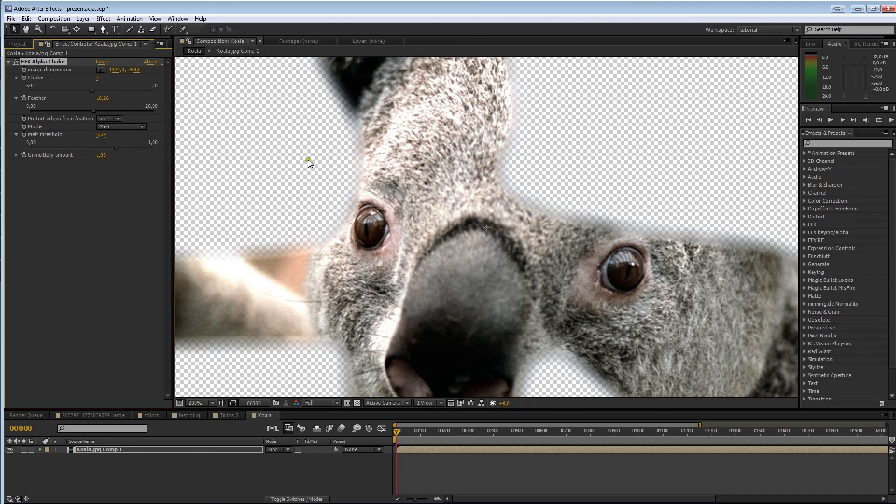
pyautogui.moveTo(272, 155)
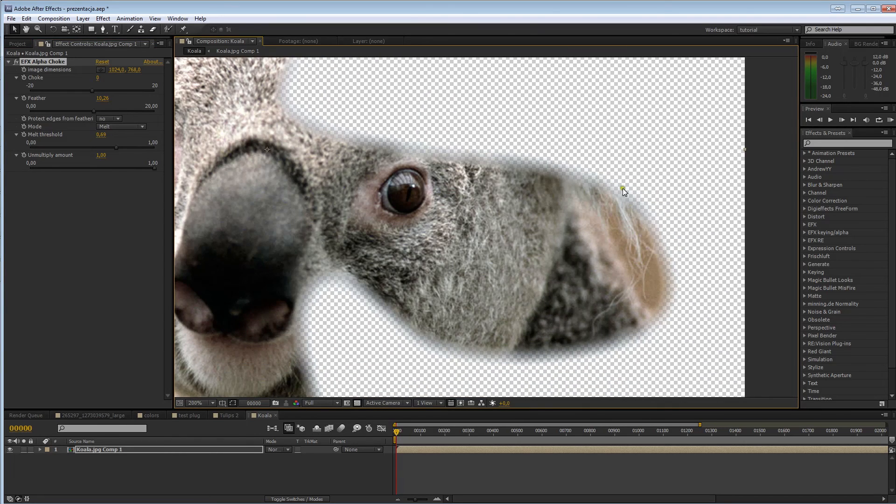
pyautogui.moveTo(42, 160)
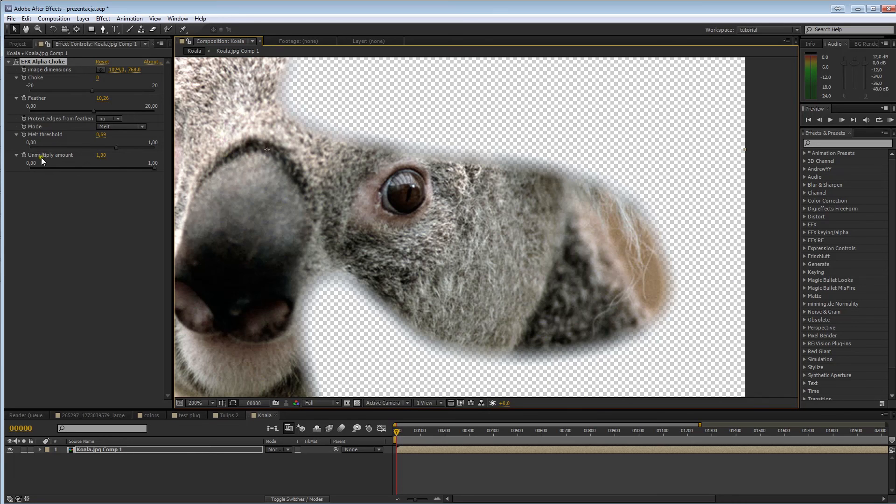
# - Sweep the Unmultiply amount down to 0 and back up to about 0,98
pyautogui.moveTo(151, 162); pyautogui.dragTo(136, 170)
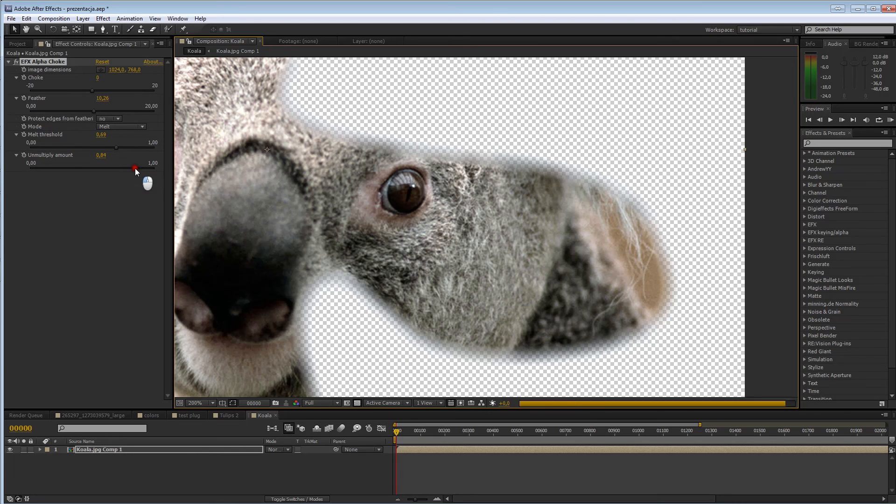
pyautogui.moveTo(136, 170); pyautogui.dragTo(138, 170)
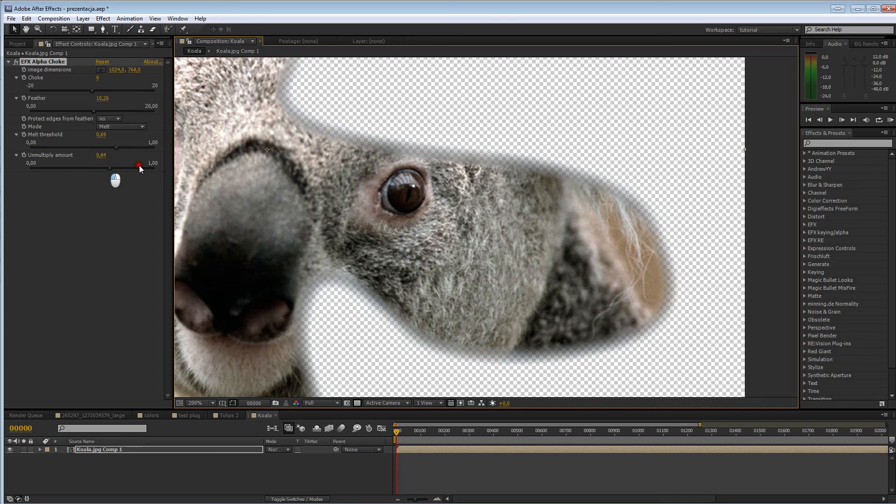
pyautogui.moveTo(139, 168); pyautogui.dragTo(100, 168)
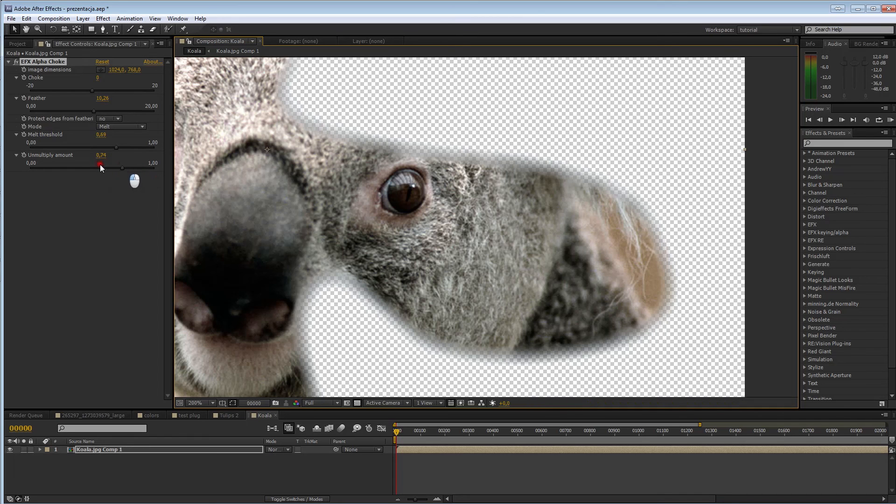
pyautogui.moveTo(100, 167); pyautogui.dragTo(70, 167)
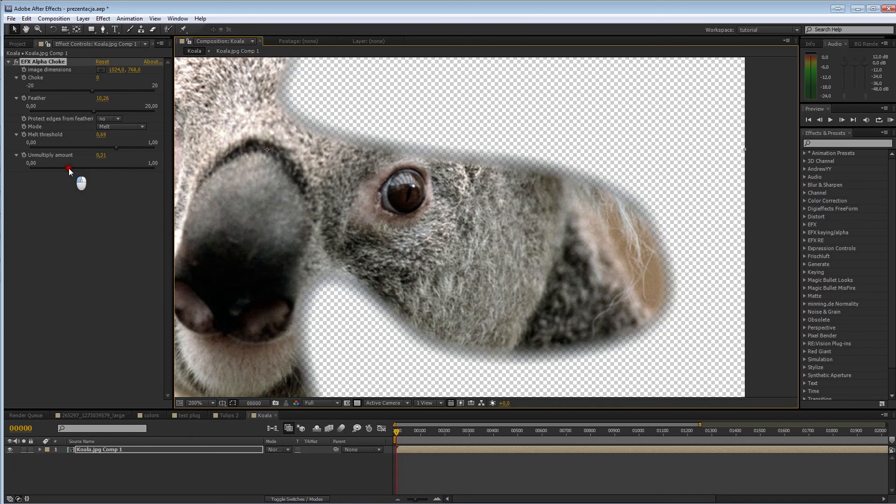
pyautogui.moveTo(68, 167); pyautogui.dragTo(52, 167)
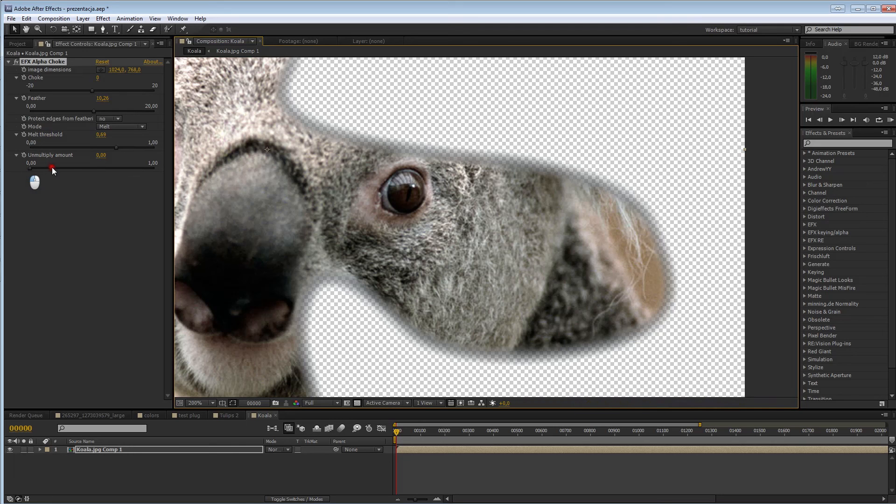
pyautogui.moveTo(52, 167); pyautogui.dragTo(114, 167)
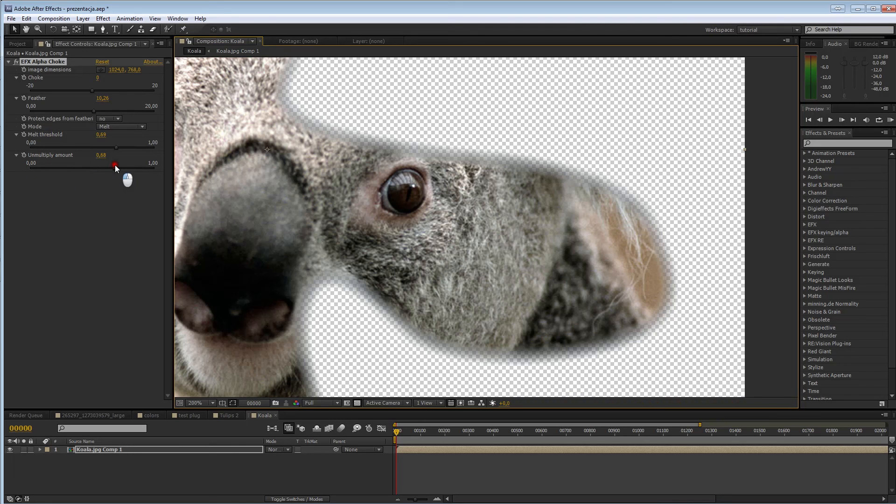
pyautogui.moveTo(114, 167); pyautogui.dragTo(149, 167)
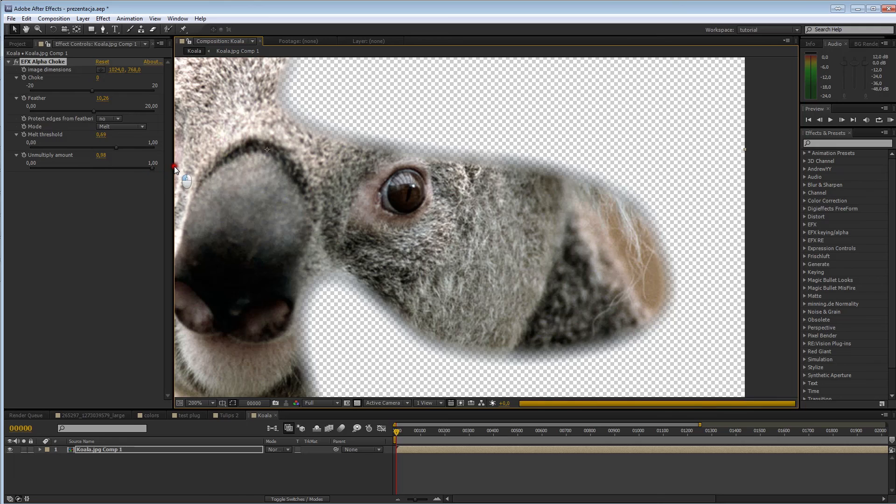